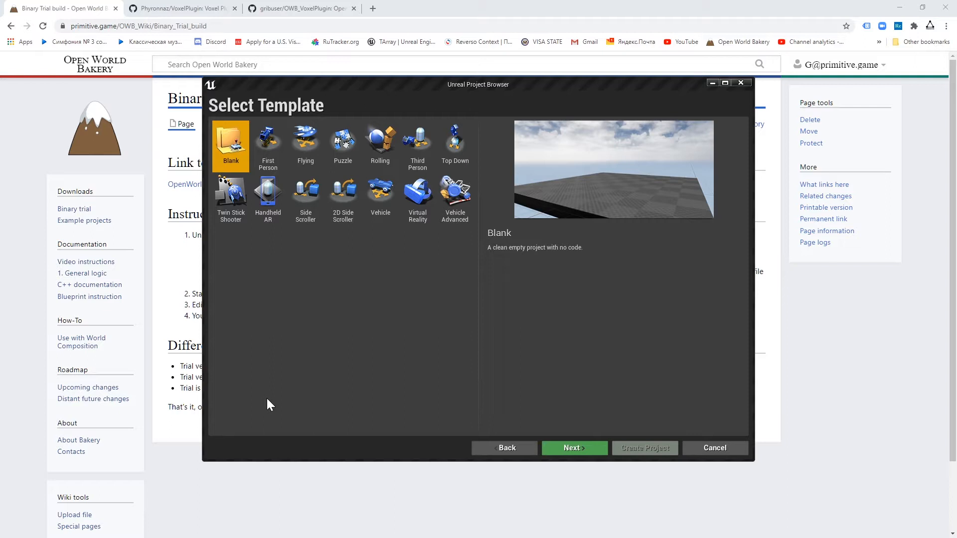
mouse_move(418, 140)
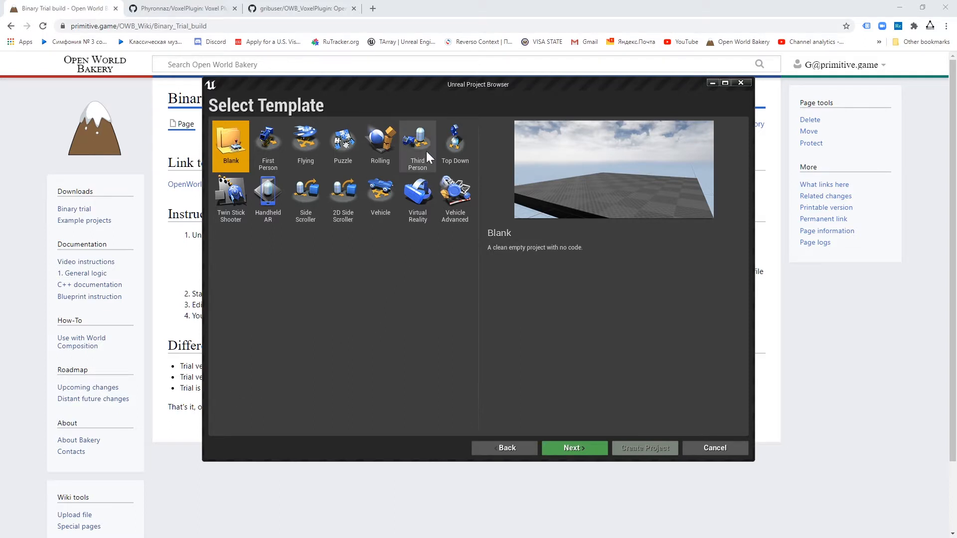
Step: Create a blank Blueprint project named temp from the Blank template
left_click(573, 447)
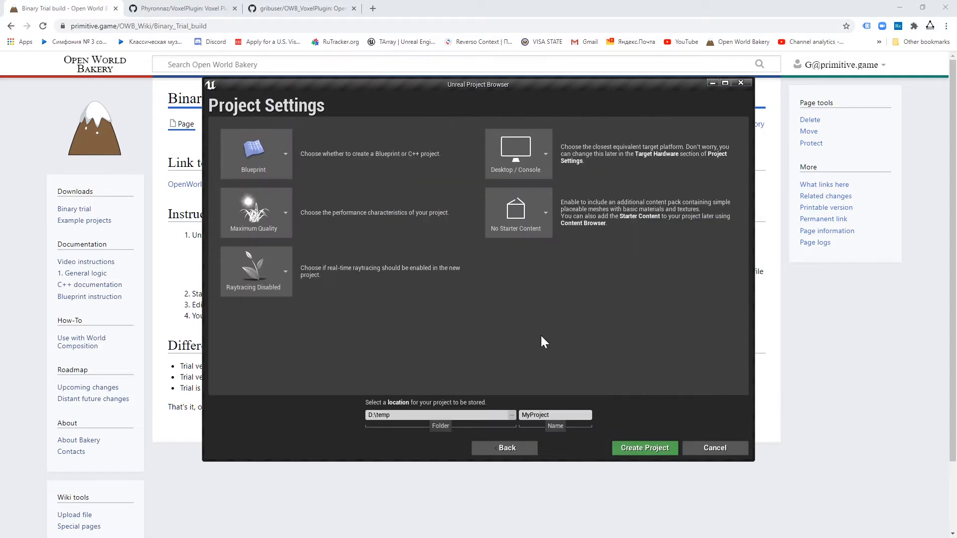
left_click(554, 415)
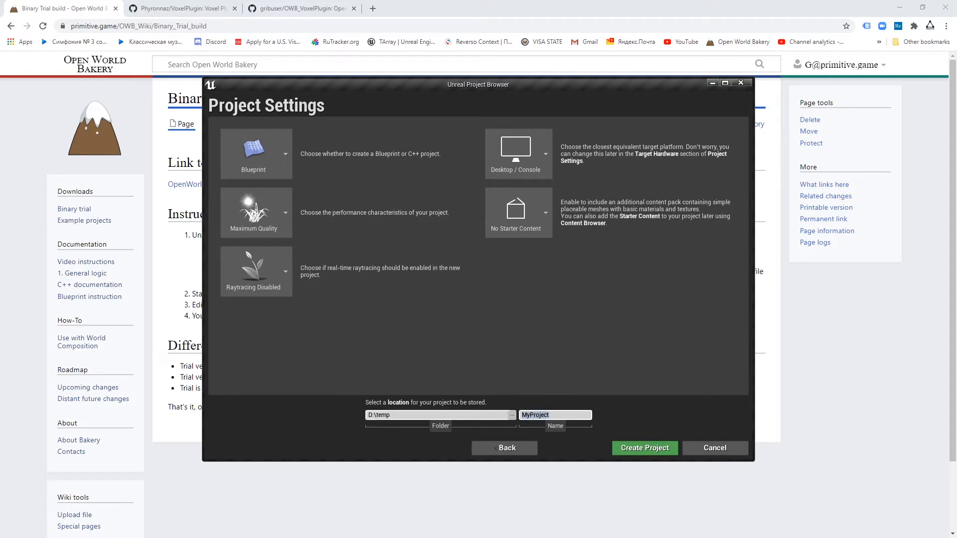
type("temp")
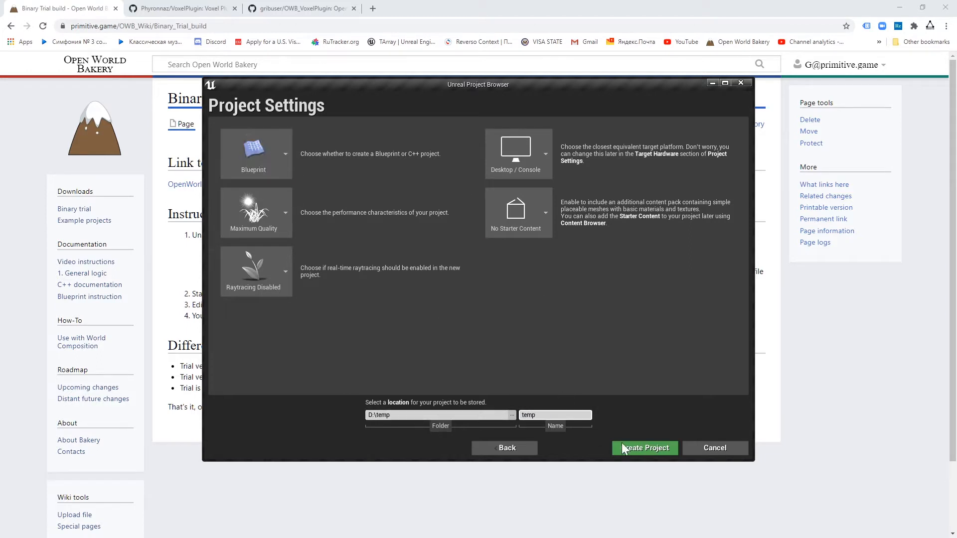
left_click(645, 448)
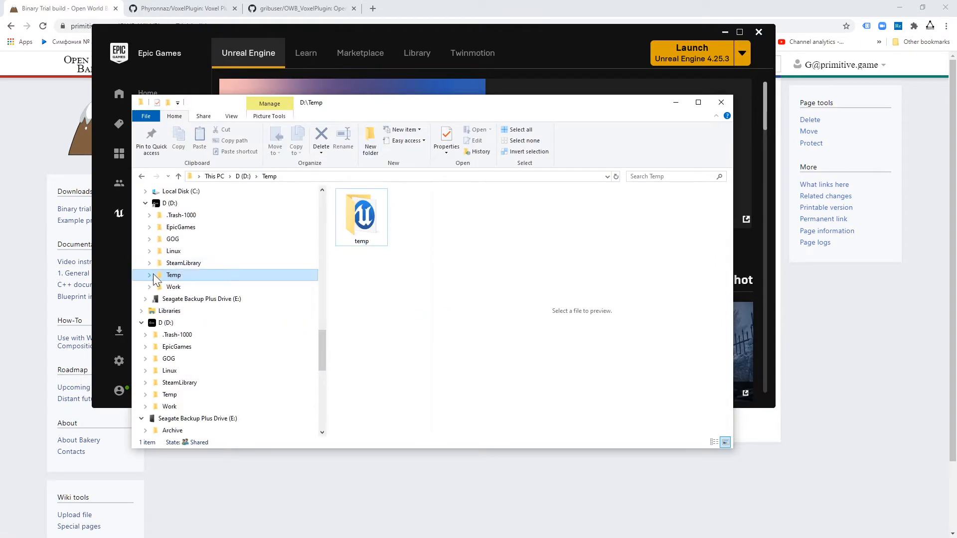
Step: Browse into D:\Temp\temp and show file dates and types in the listing
left_click(149, 276)
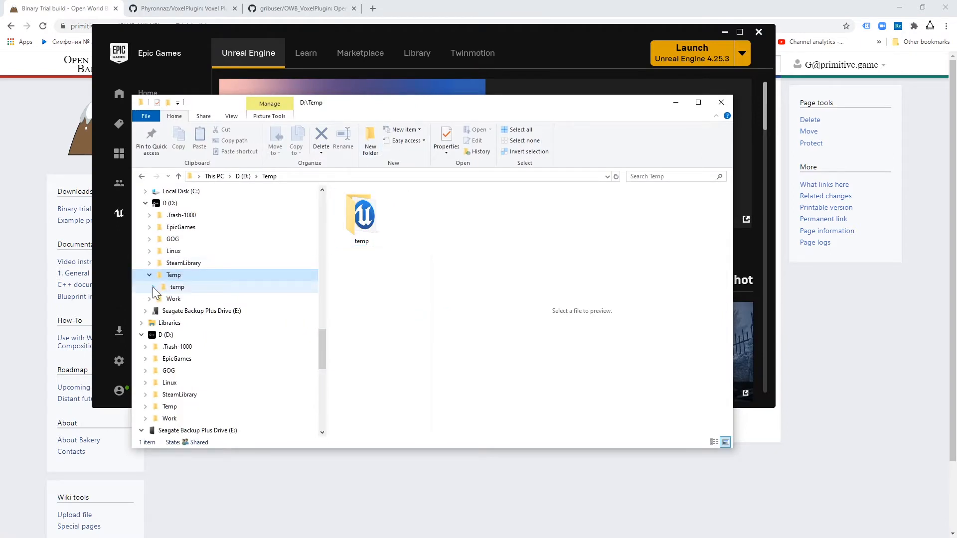
left_click(178, 287)
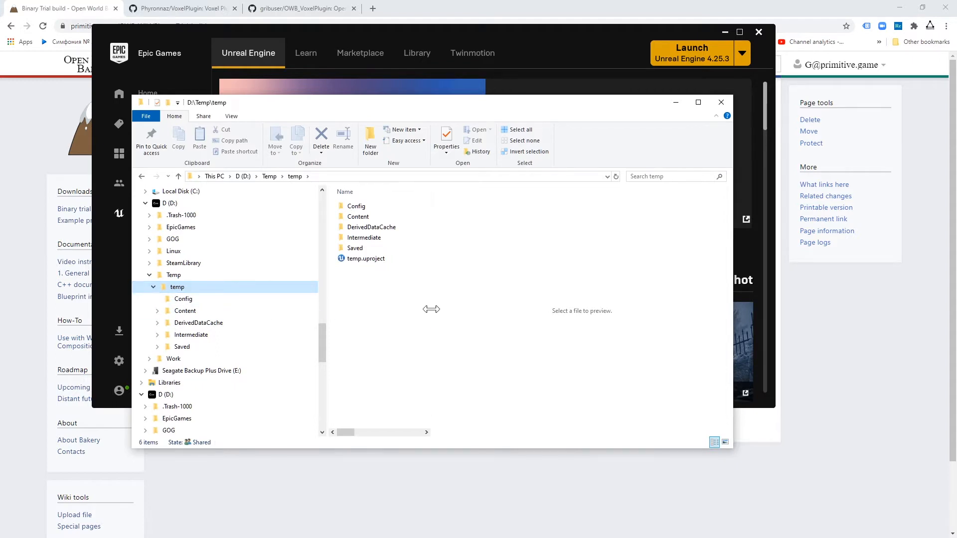
left_click(230, 116)
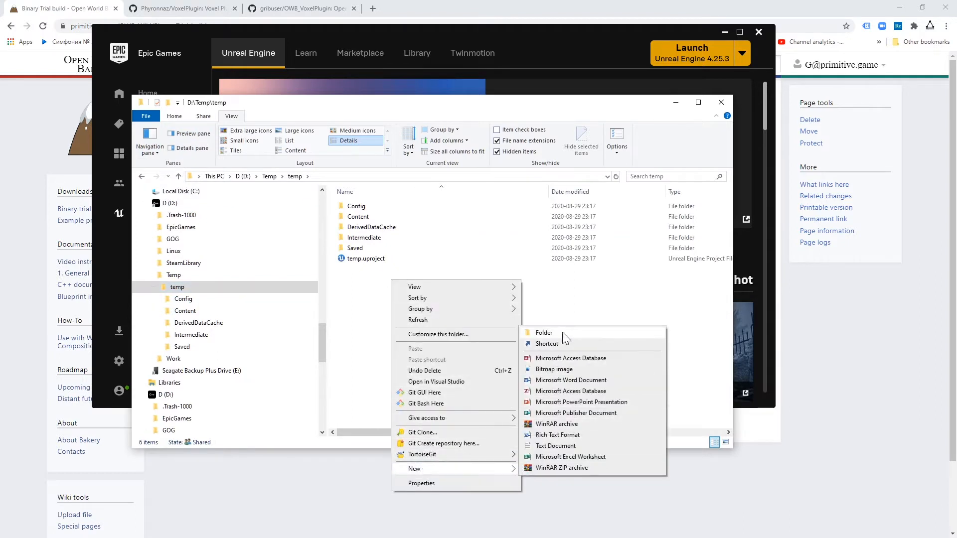
Step: Create a new Plugins folder in the project and go inside it
left_click(543, 333)
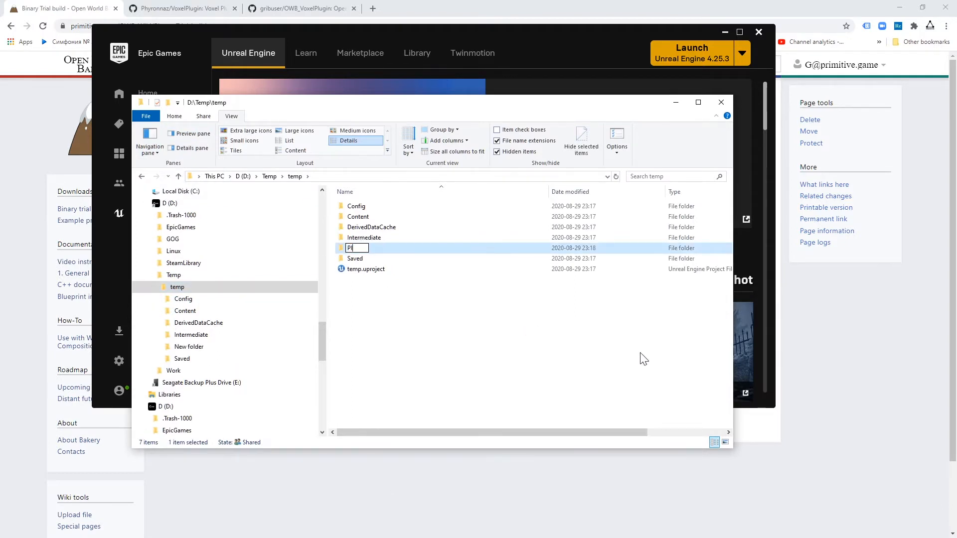
type("lugins")
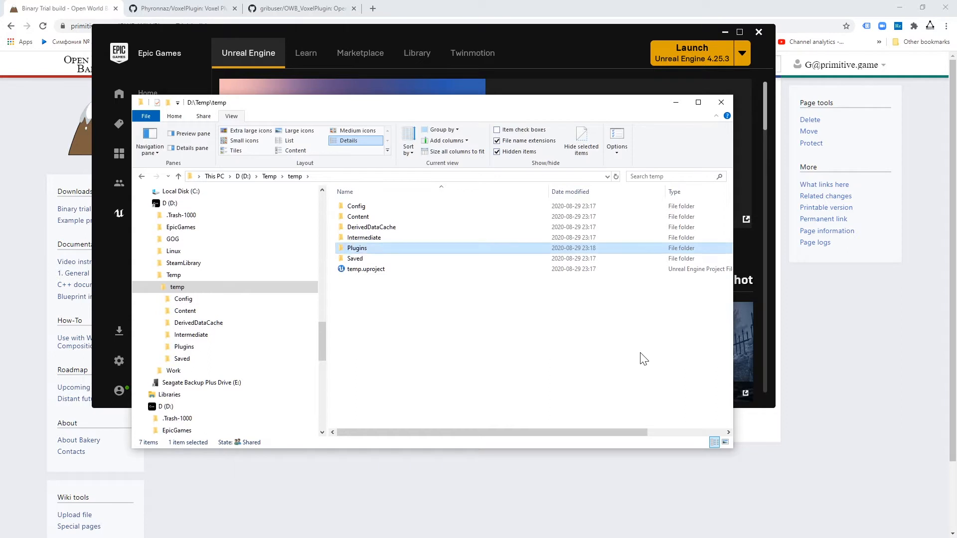
double_click(357, 248)
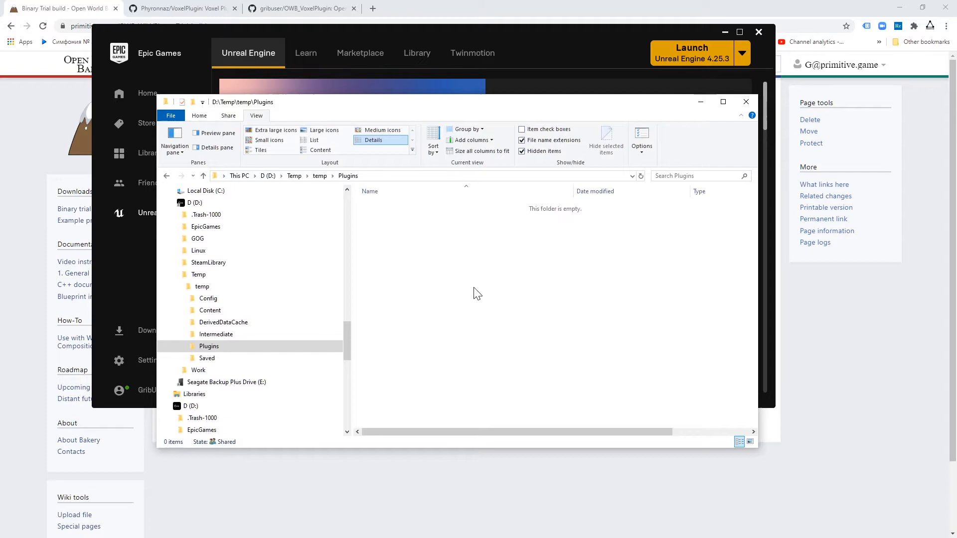
Step: Download the OpenWorldBakery trial zip from the wiki's OneDrive link and extract it into Plugins
left_click(61, 8)
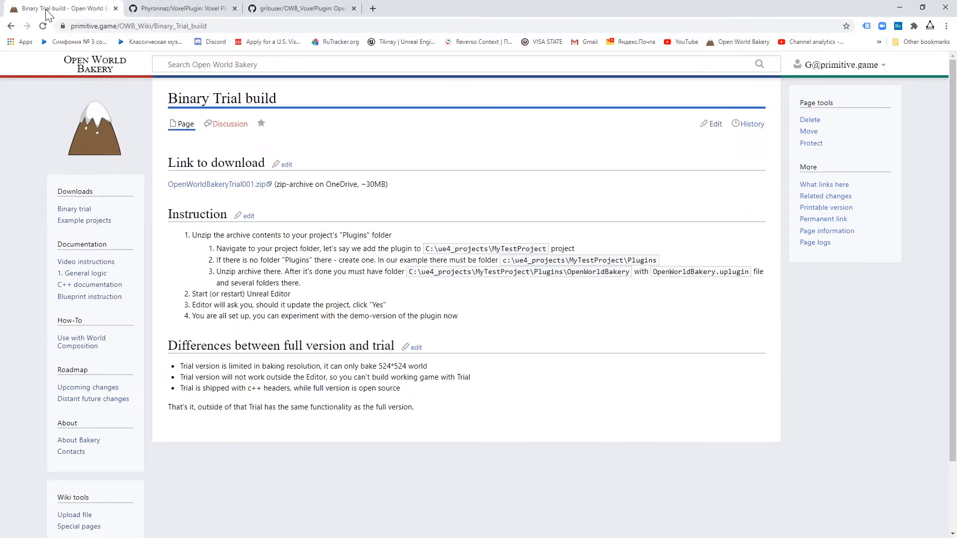
left_click(213, 183)
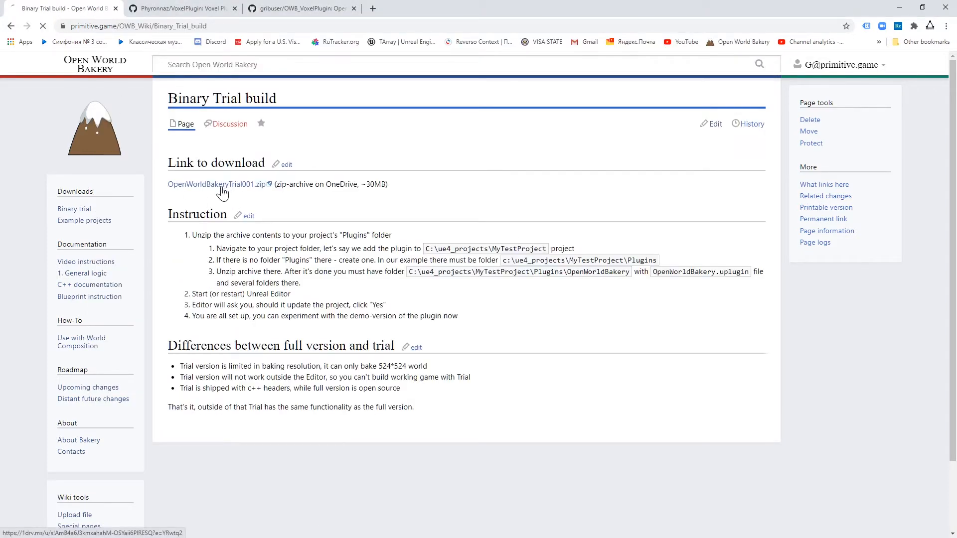
left_click(215, 185)
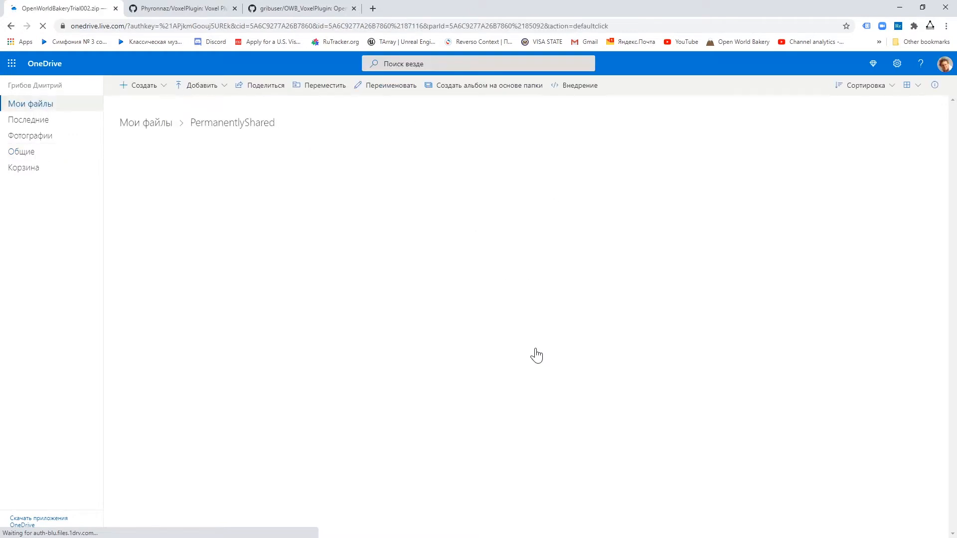
left_click(162, 173)
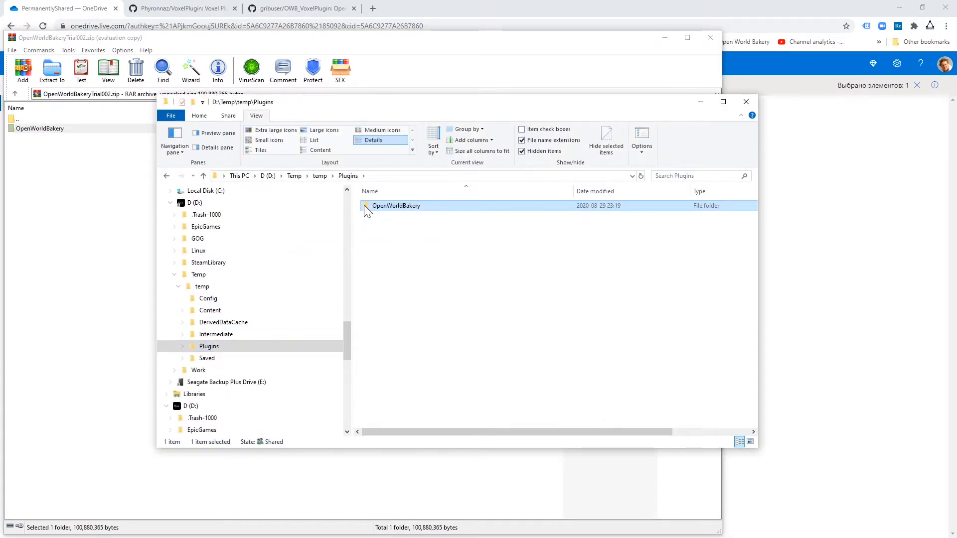
Step: Close the OpenWorldBakeryTrial002.zip archive window in WinRAR
left_click(182, 346)
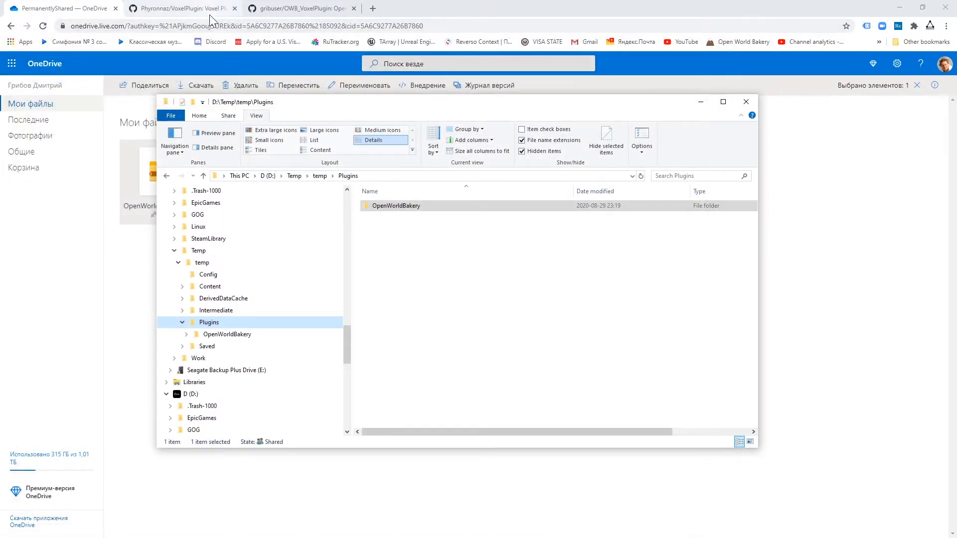
mouse_move(180, 8)
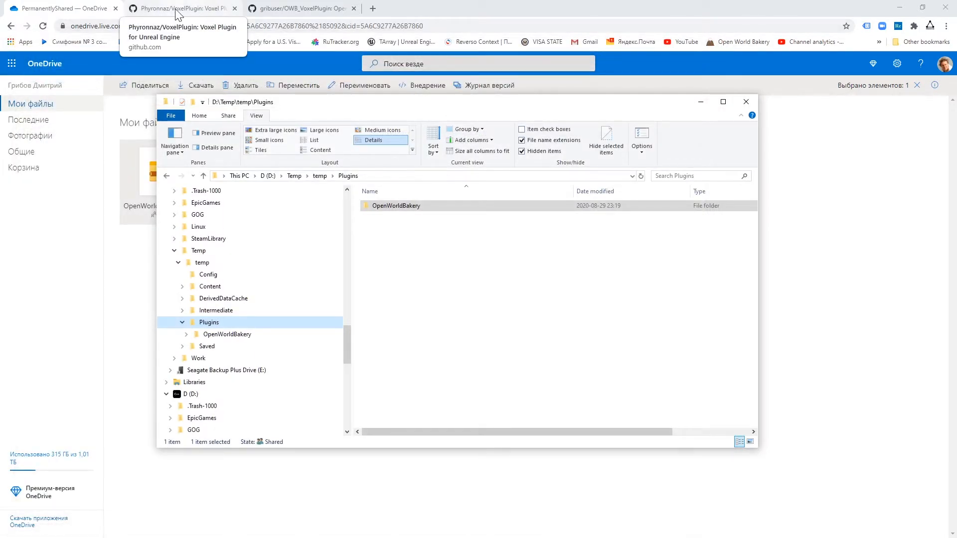
Step: Git Clone the VoxelPlugin GitHub repository into the Plugins folder
left_click(177, 8)
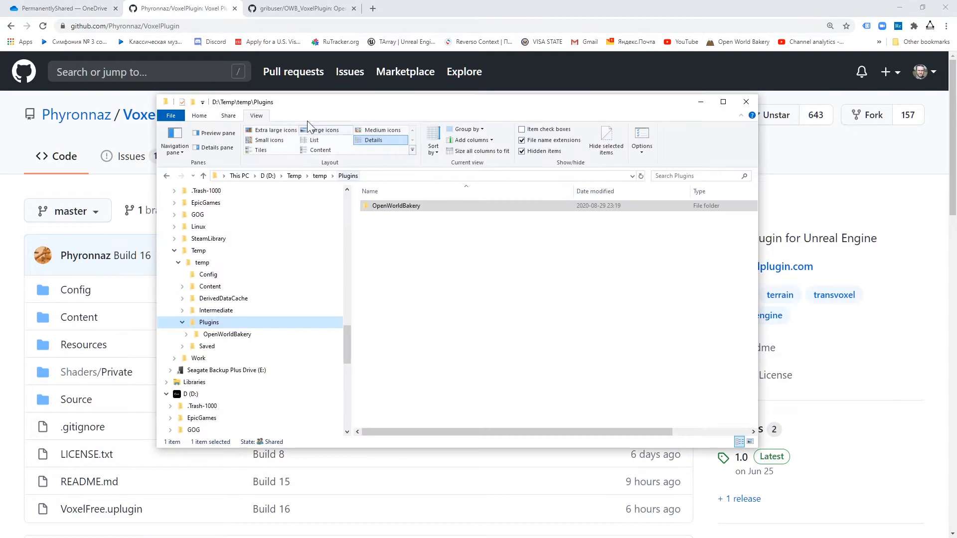
left_click(652, 210)
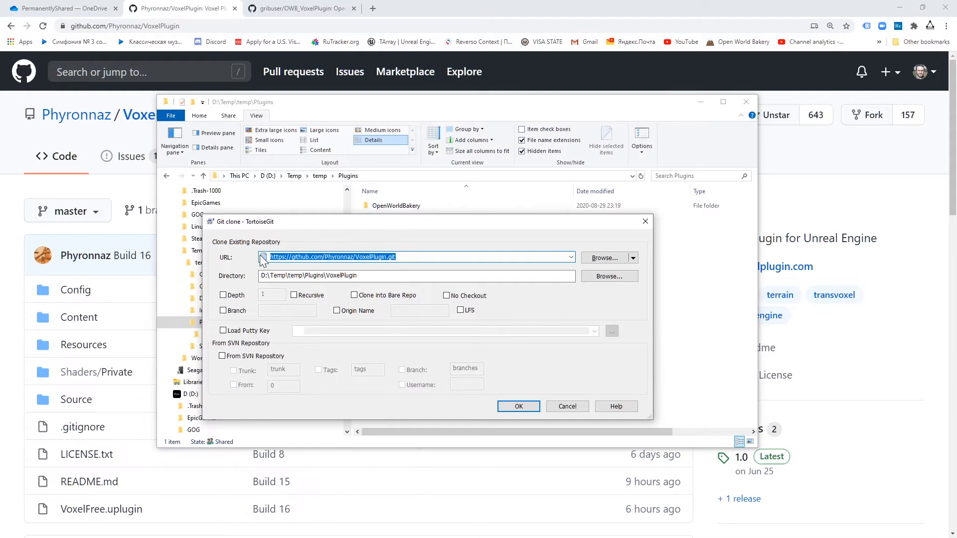
left_click(519, 406)
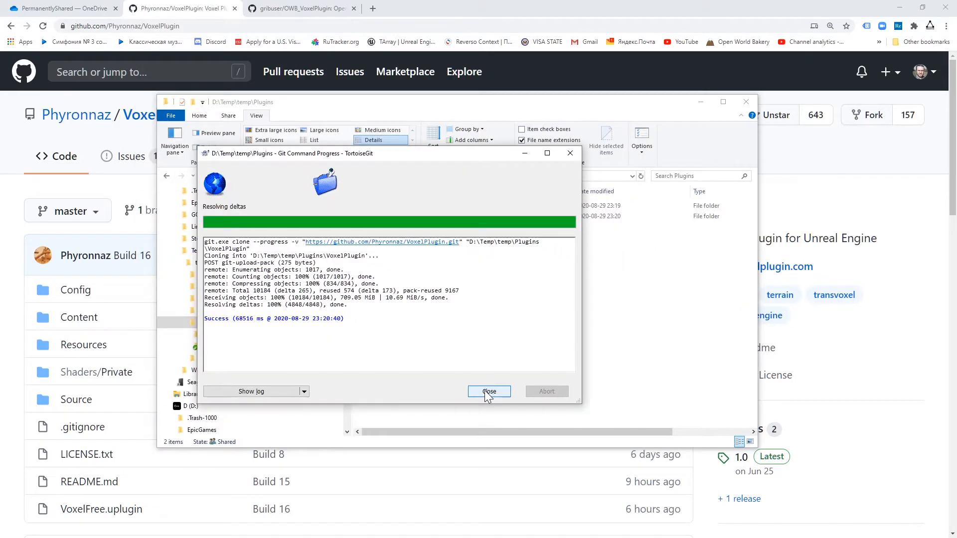
left_click(488, 391)
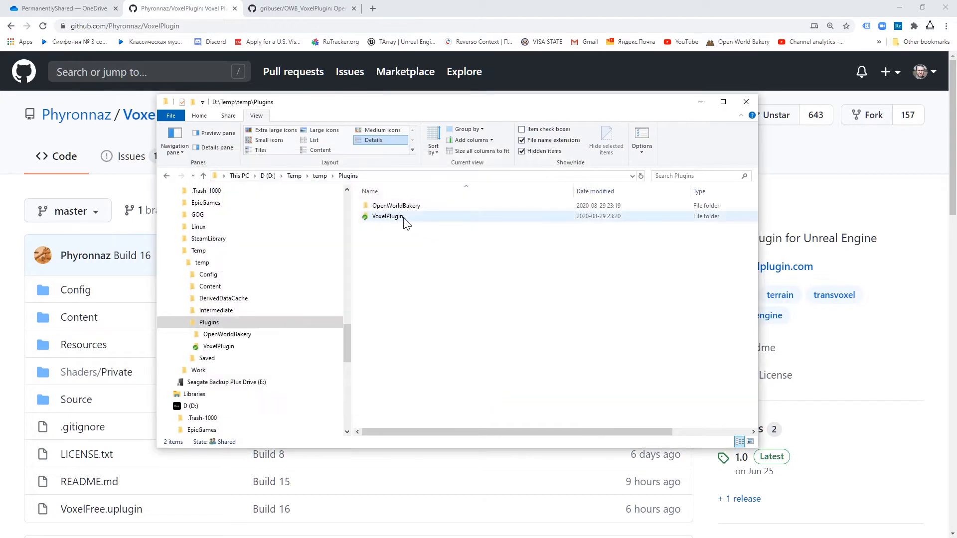
Step: Git Clone the OWB_VoxelPlugin repository into Plugins beside VoxelPlugin
left_click(395, 206)
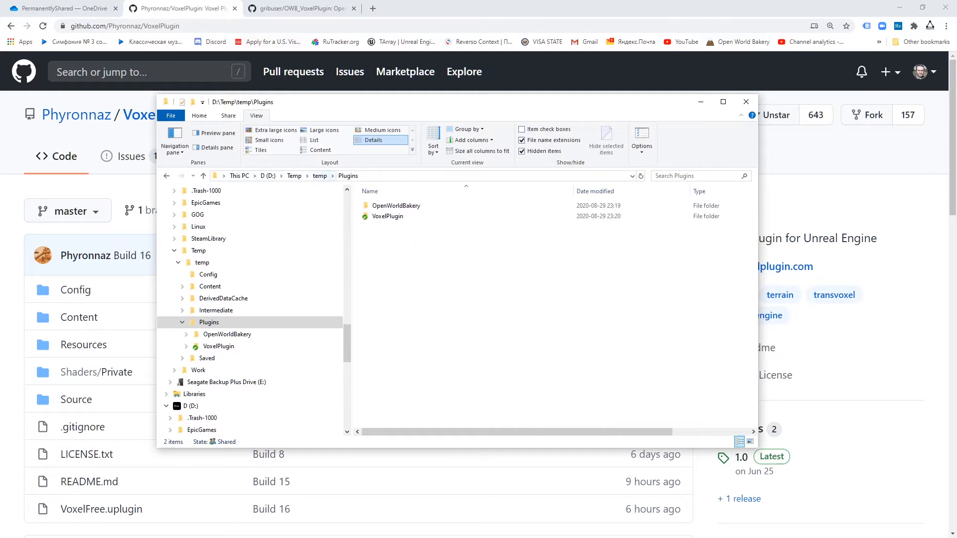
left_click(299, 8)
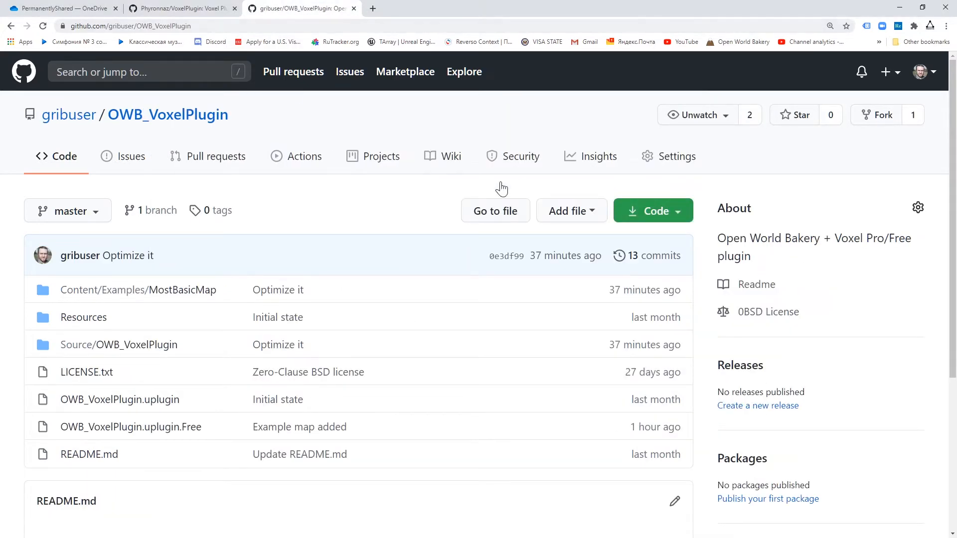
left_click(652, 210)
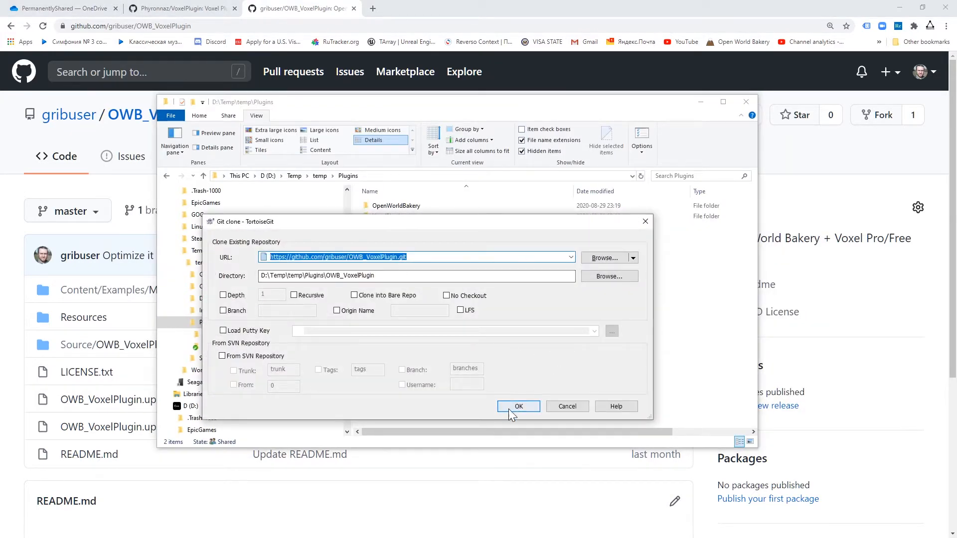
left_click(518, 407)
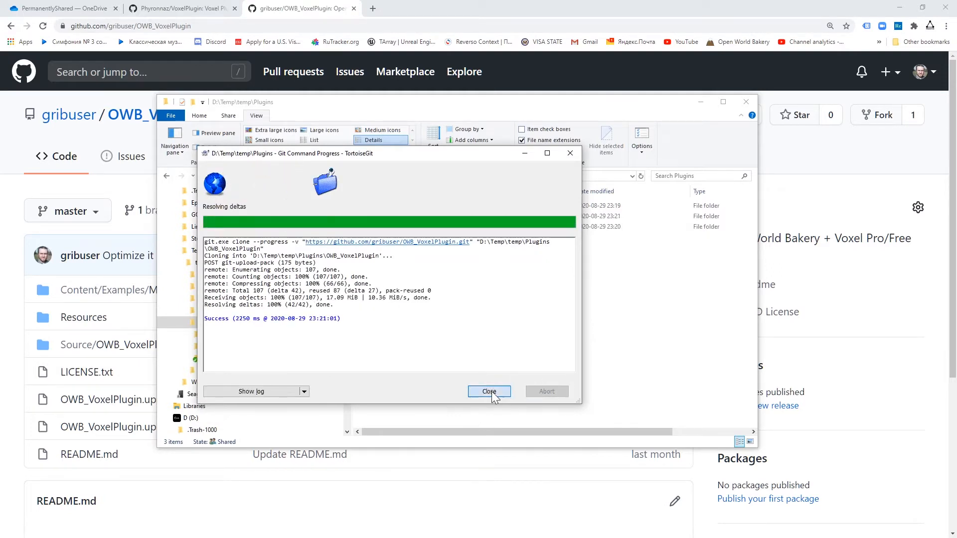
left_click(489, 390)
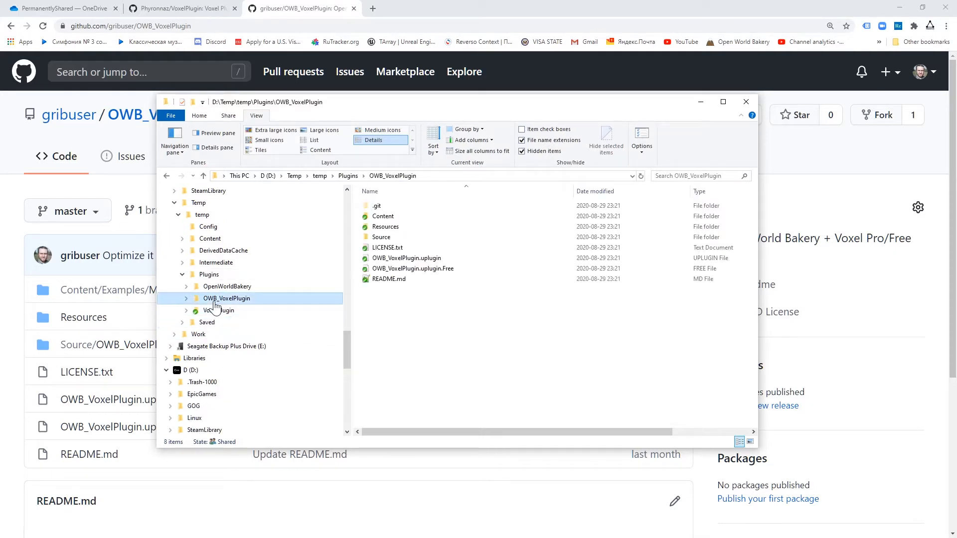
Step: Rename the original .uplugin to .uplugin_ and the .uplugin.Free to OWB_VoxelPlugin.uplugin
left_click(406, 257)
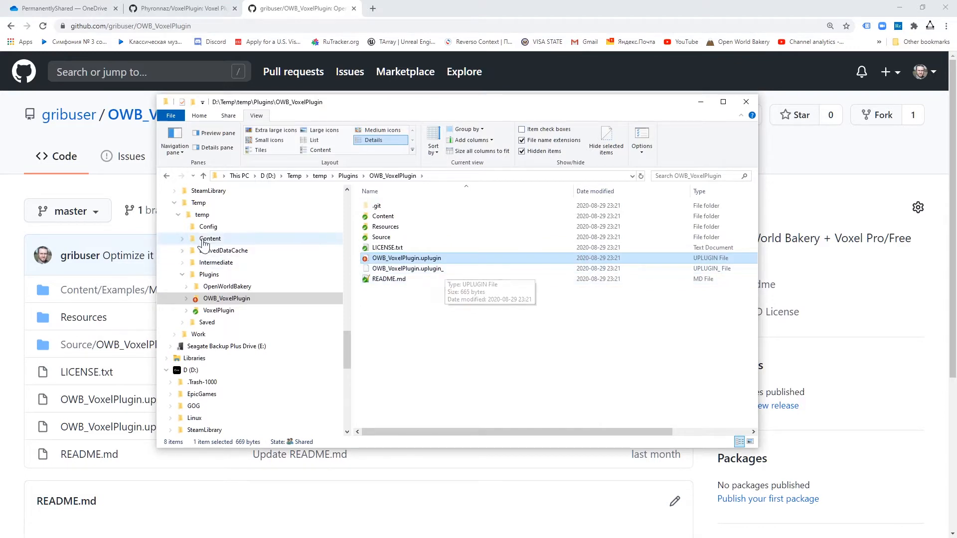
left_click(58, 8)
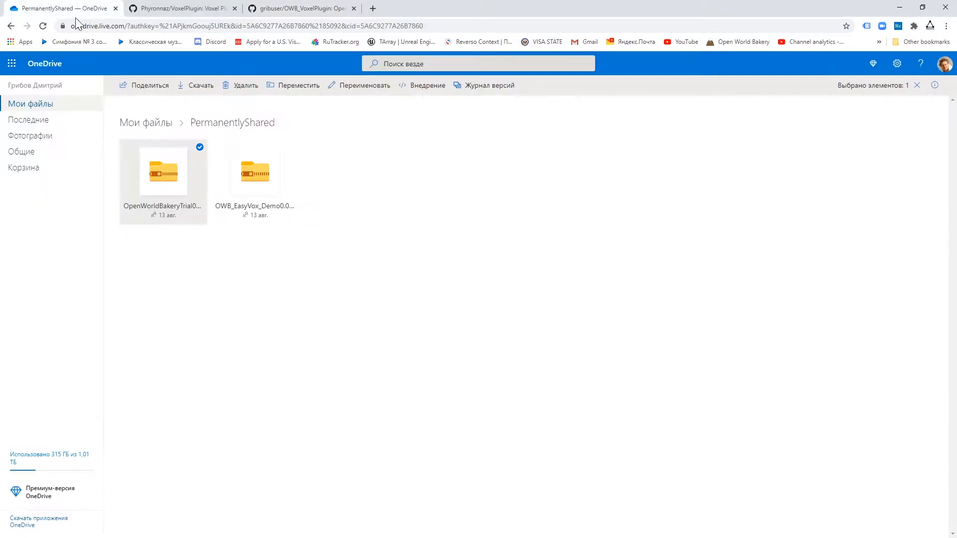
Step: Review the GitHub clone options, then return to the Plugins\OWB_VoxelPlugin Explorer window
left_click(10, 26)
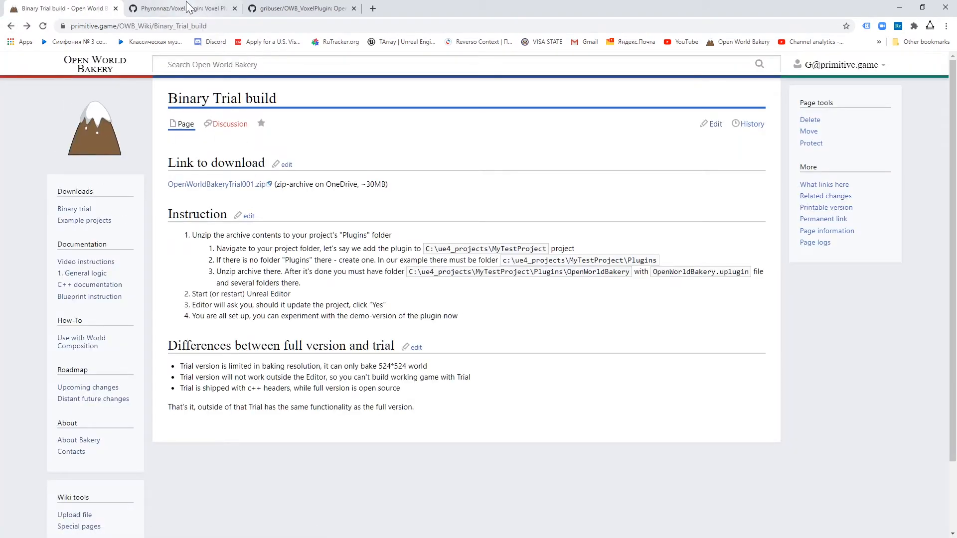
left_click(183, 8)
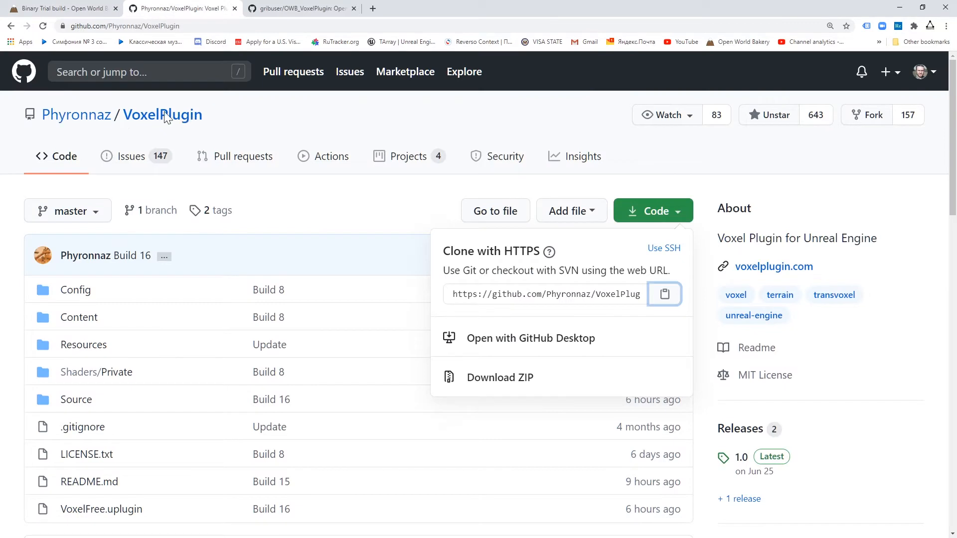
mouse_move(246, 222)
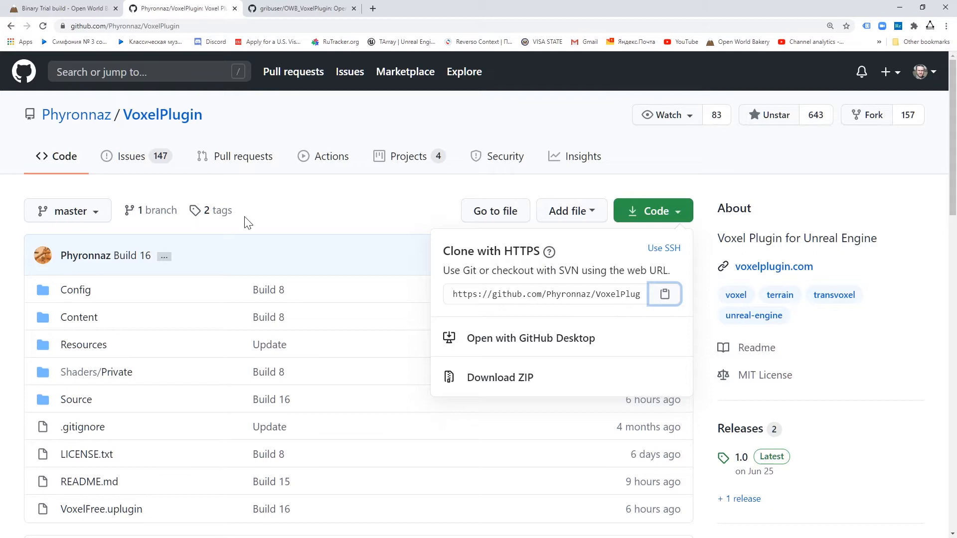
mouse_move(281, 192)
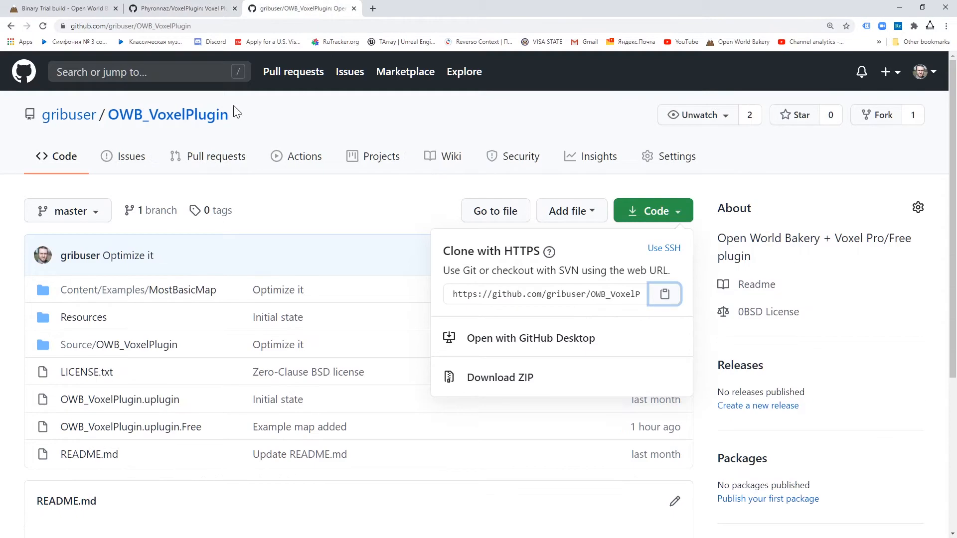
mouse_move(204, 126)
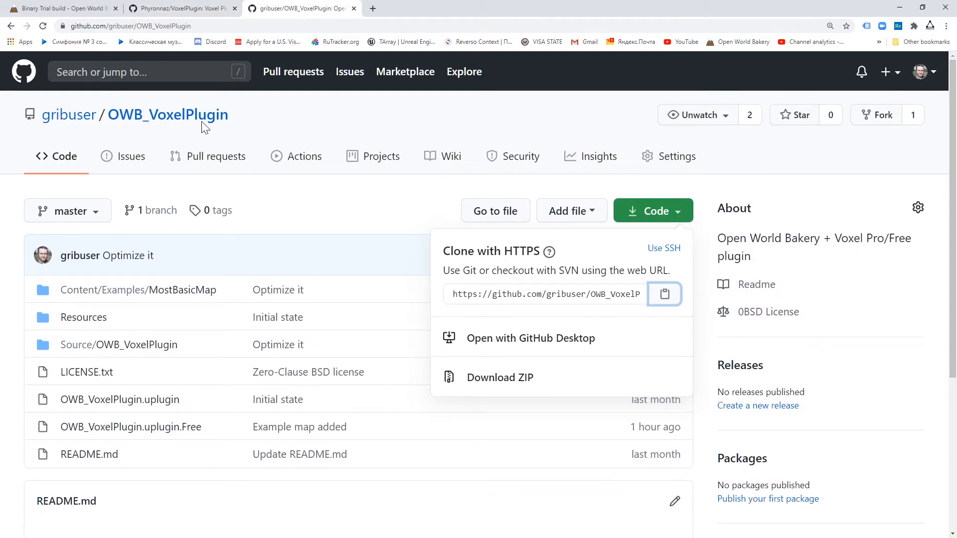
mouse_move(245, 133)
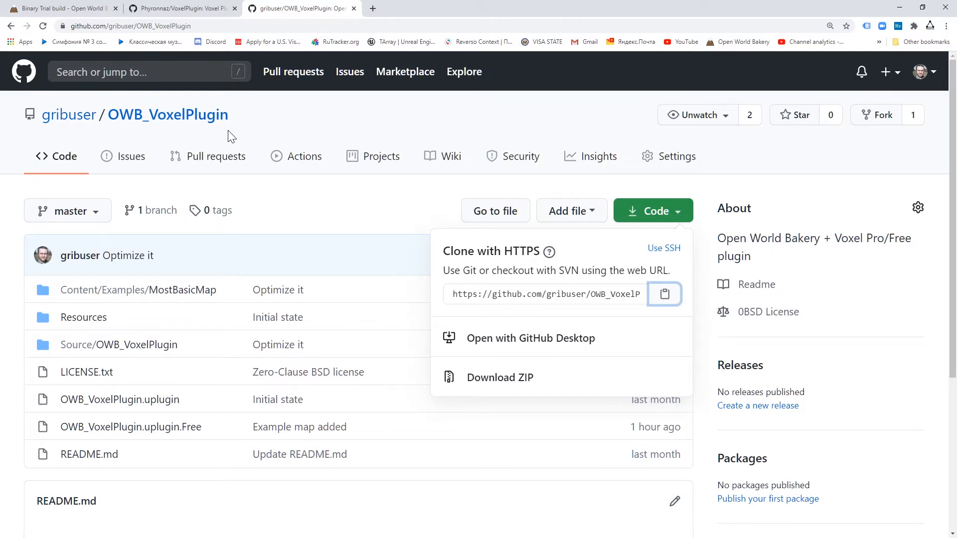
mouse_move(331, 287)
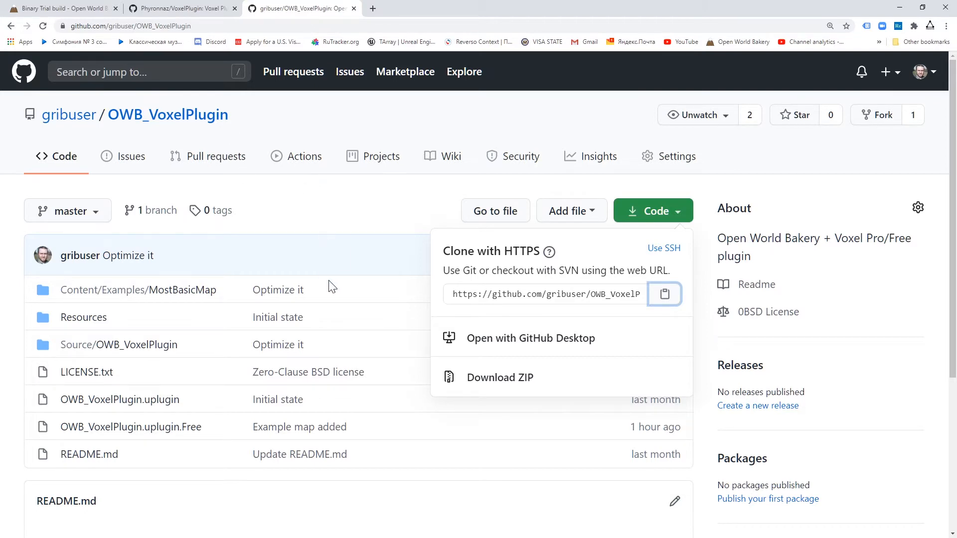
key("alt+tab")
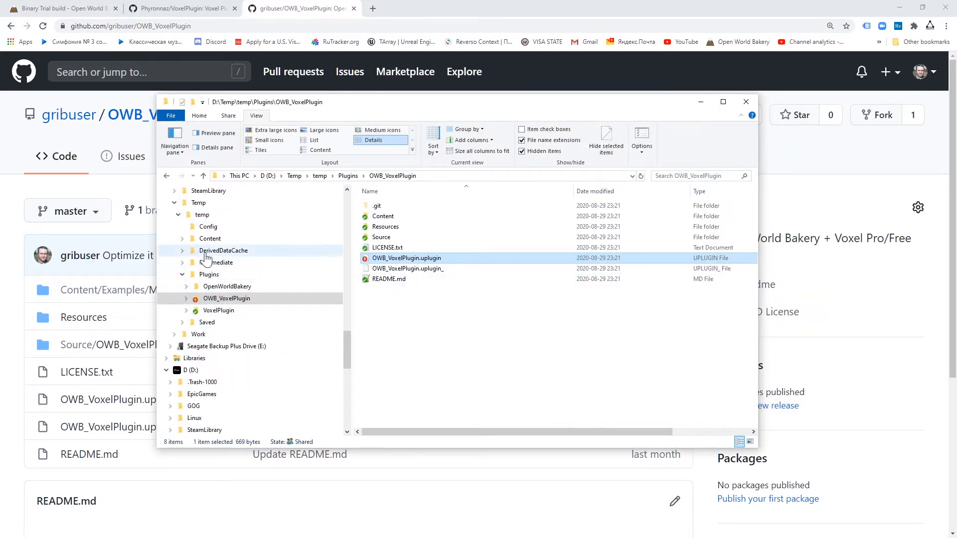
Step: Launch temp.uproject, agree to rebuild missing modules and watch the build log
left_click(202, 214)
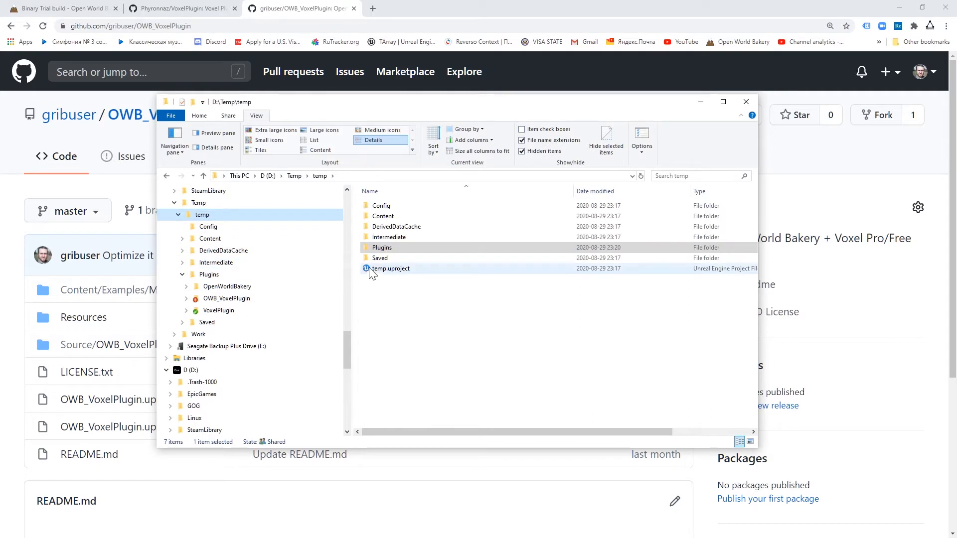
mouse_move(390, 268)
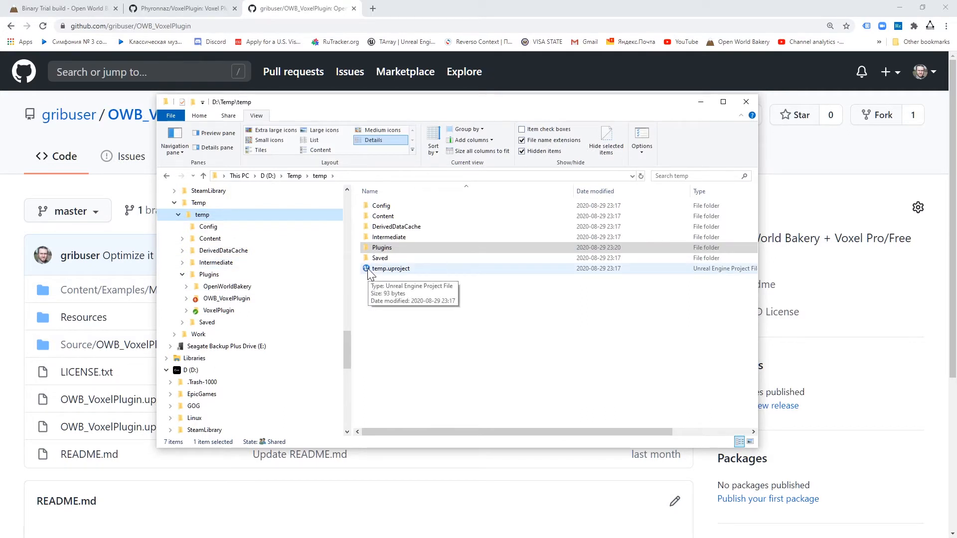
double_click(389, 268)
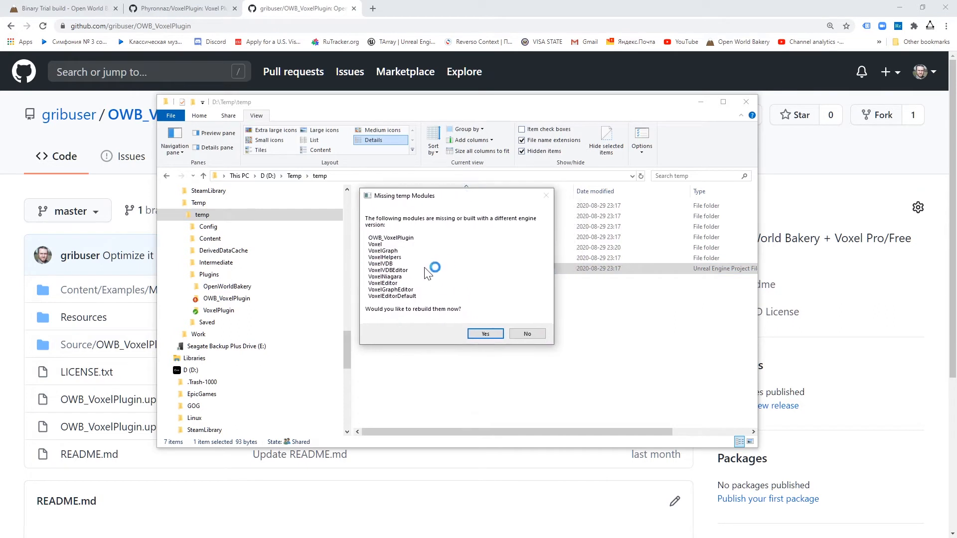
left_click(484, 334)
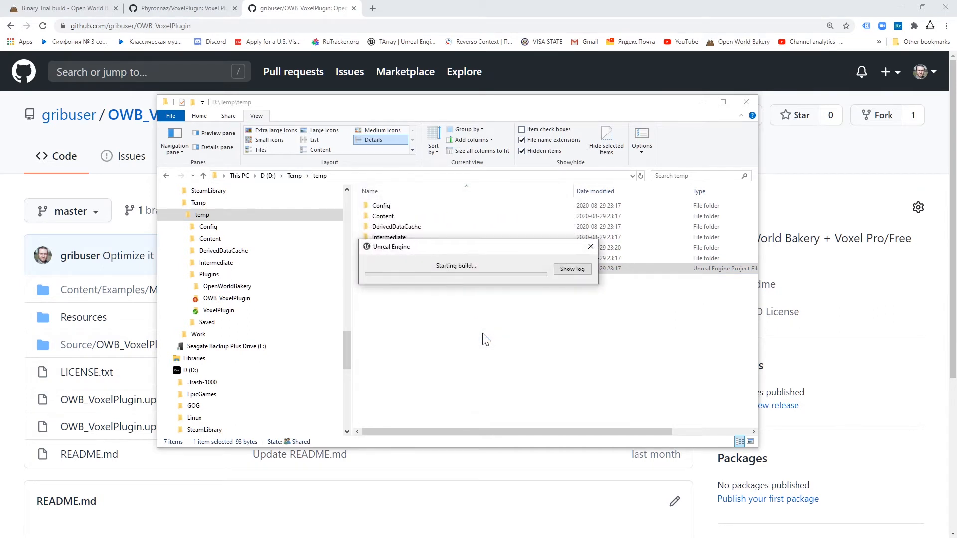
left_click(571, 268)
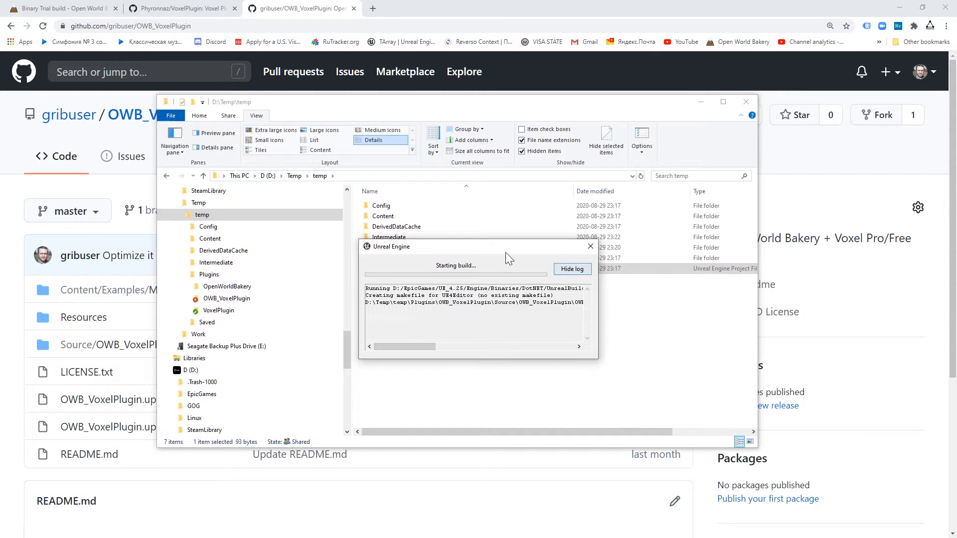
left_click_drag(479, 246, 452, 194)
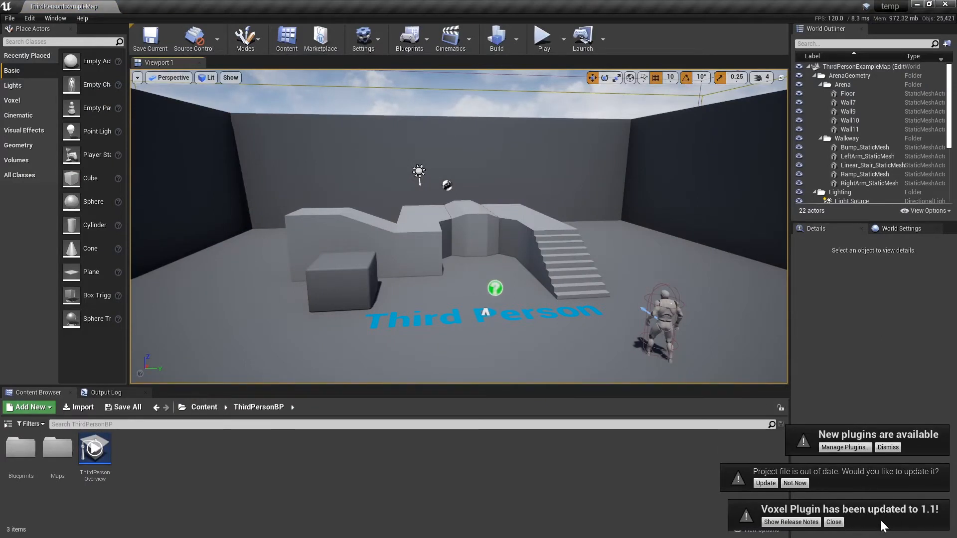
Step: Update the project file and verify OpenWorldBakery Binary Trial and OWB_VoxelPlugin are enabled in Plugins
left_click(832, 521)
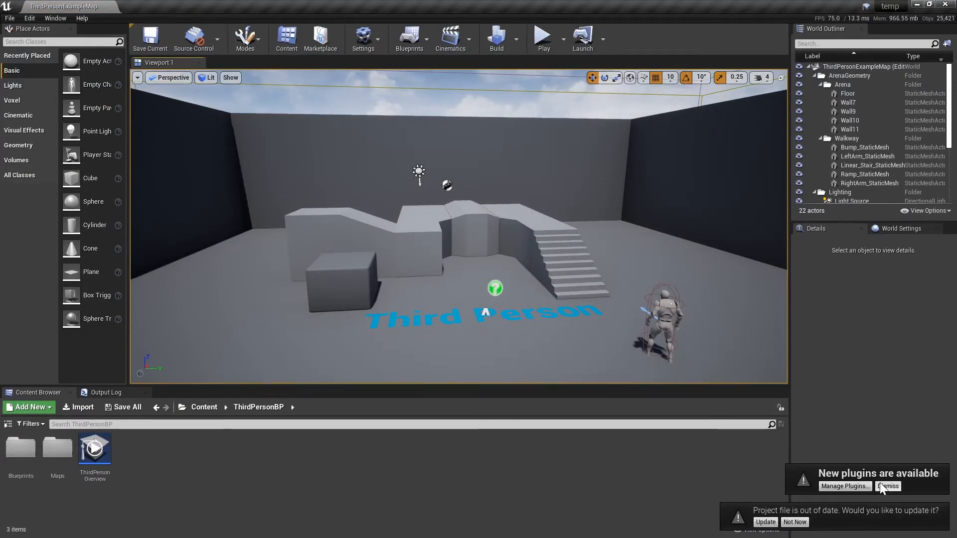
left_click(766, 521)
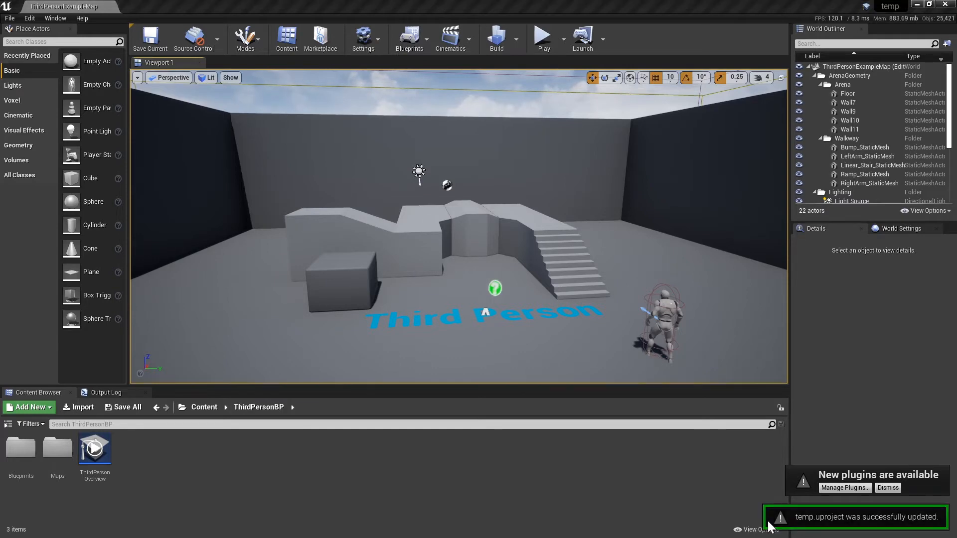
left_click(844, 487)
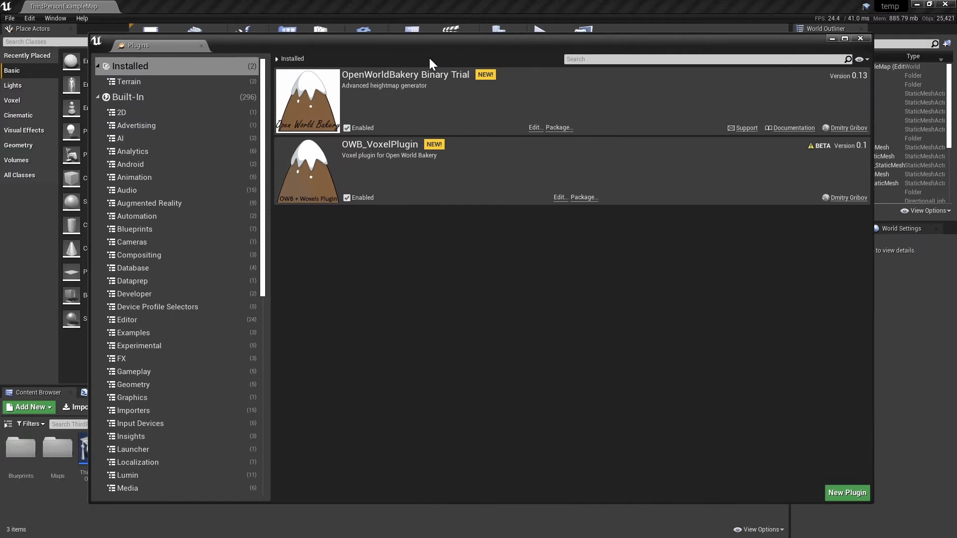
mouse_move(446, 89)
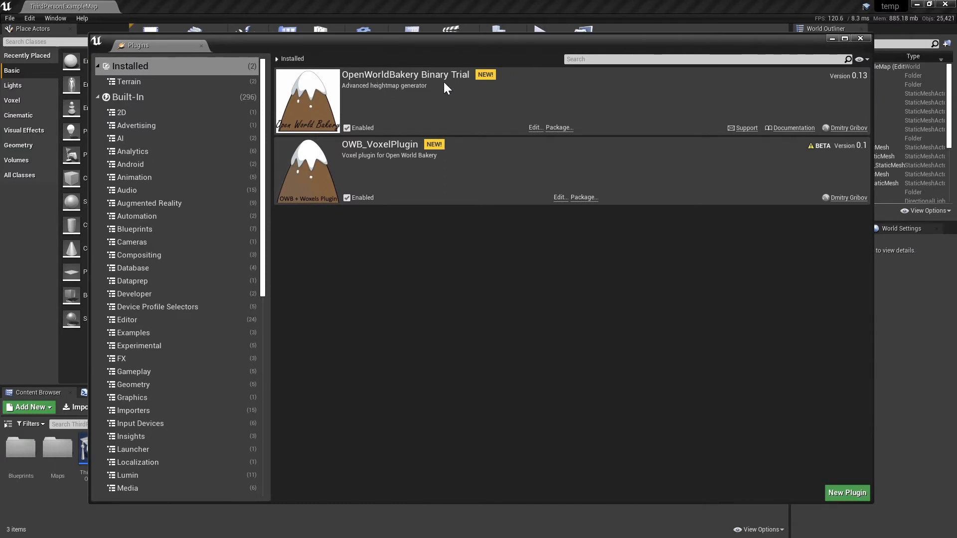
mouse_move(418, 148)
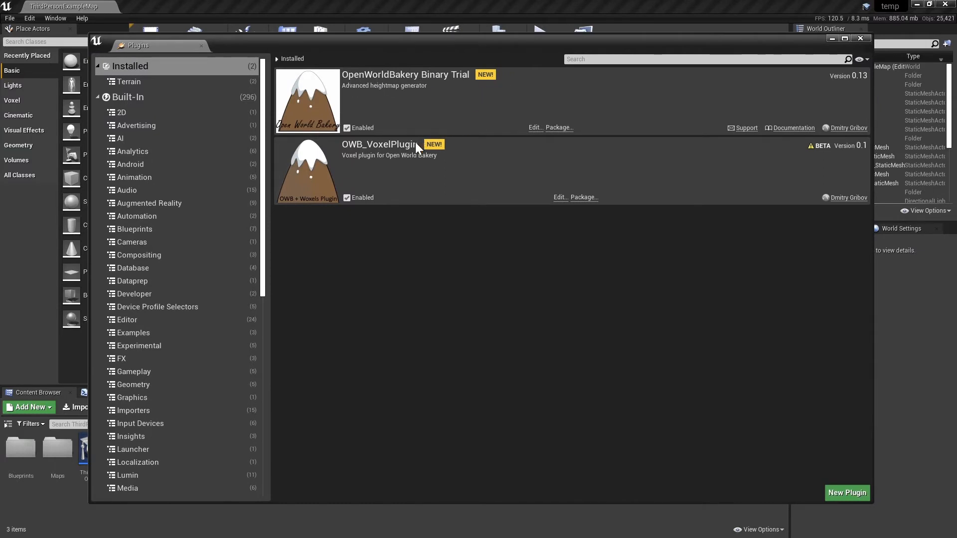
mouse_move(358, 156)
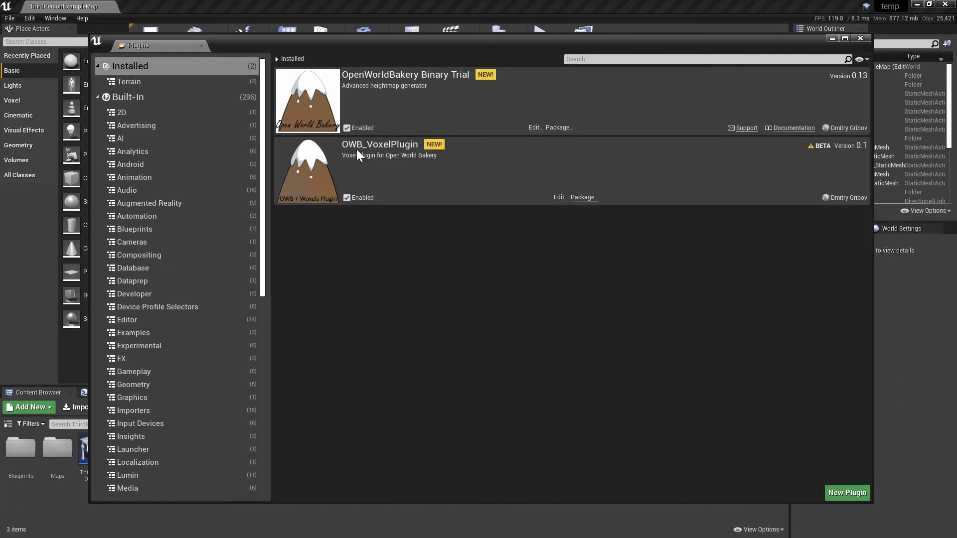
mouse_move(400, 149)
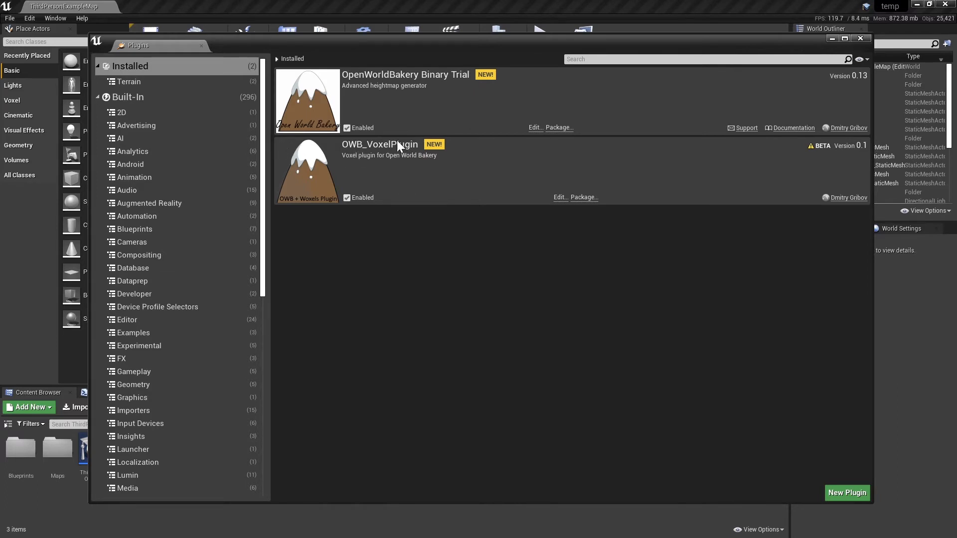
mouse_move(267, 137)
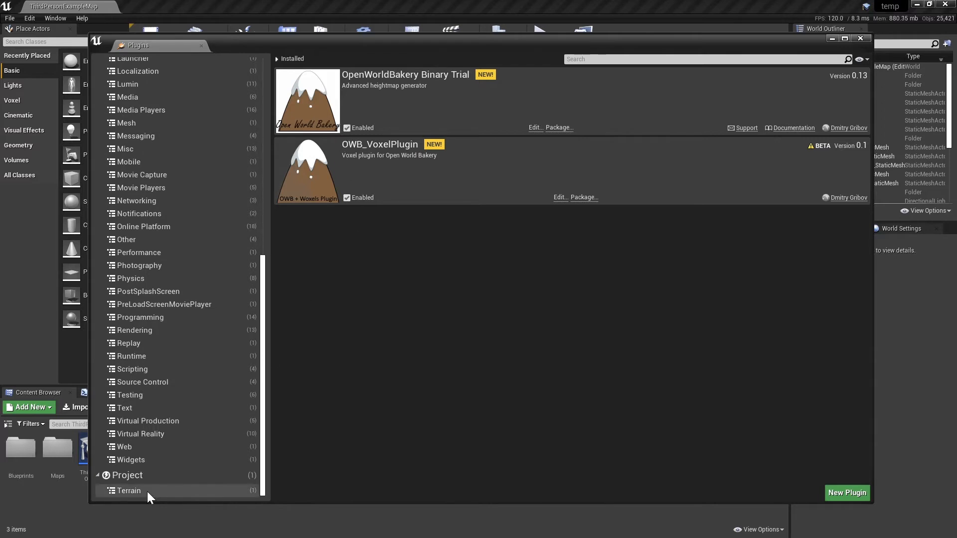
left_click(128, 490)
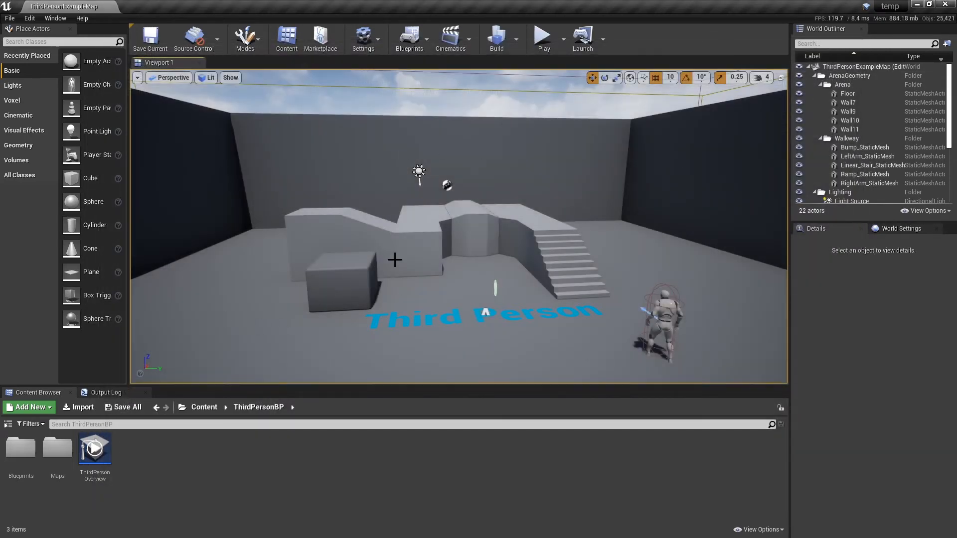
Step: Browse OWB_VoxelPlugin Content > Examples > MostBasicMap and load the Example map
left_click(9, 423)
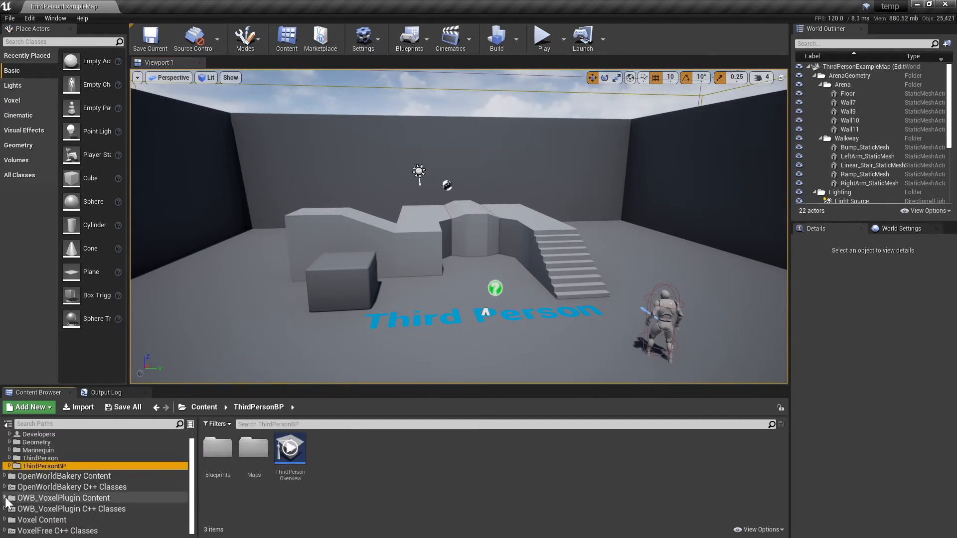
left_click(50, 514)
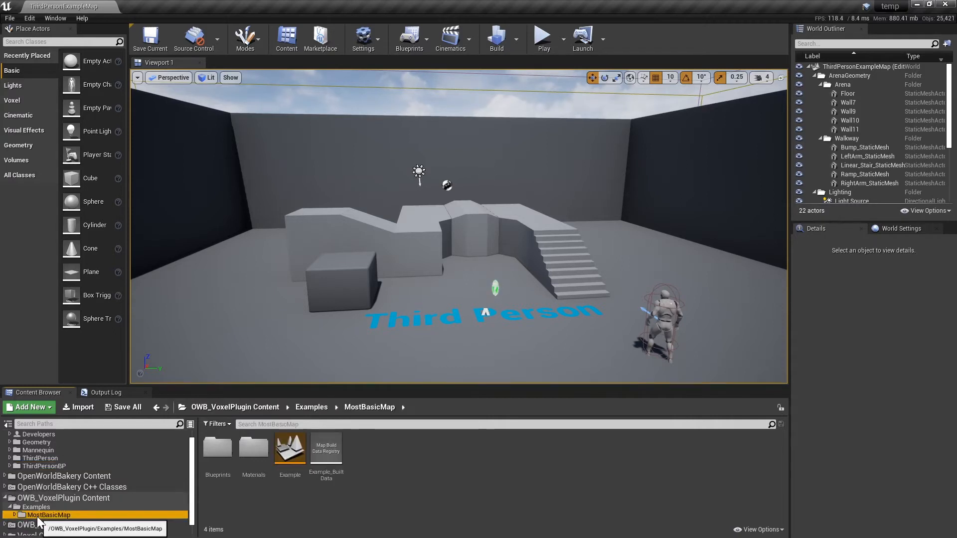
left_click(763, 529)
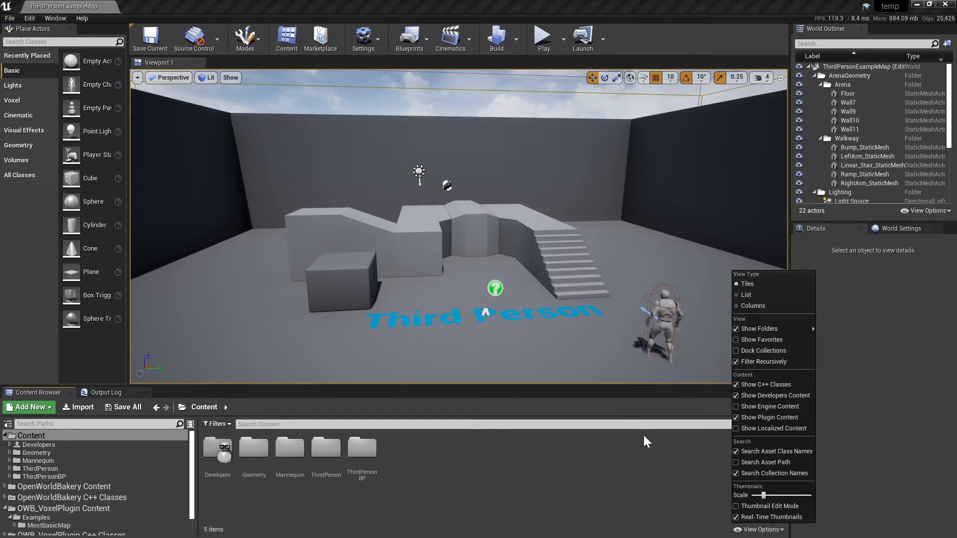
left_click(46, 525)
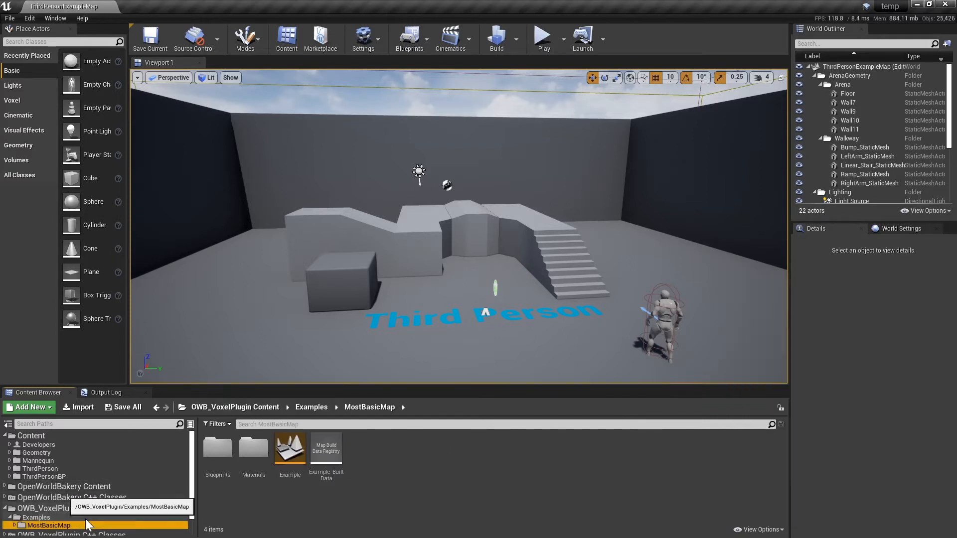
double_click(289, 447)
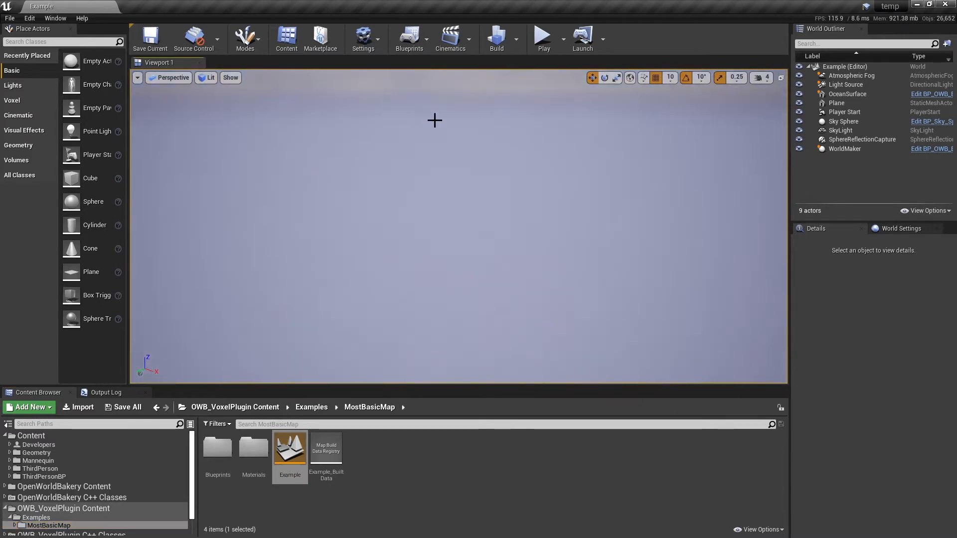
left_click(542, 36)
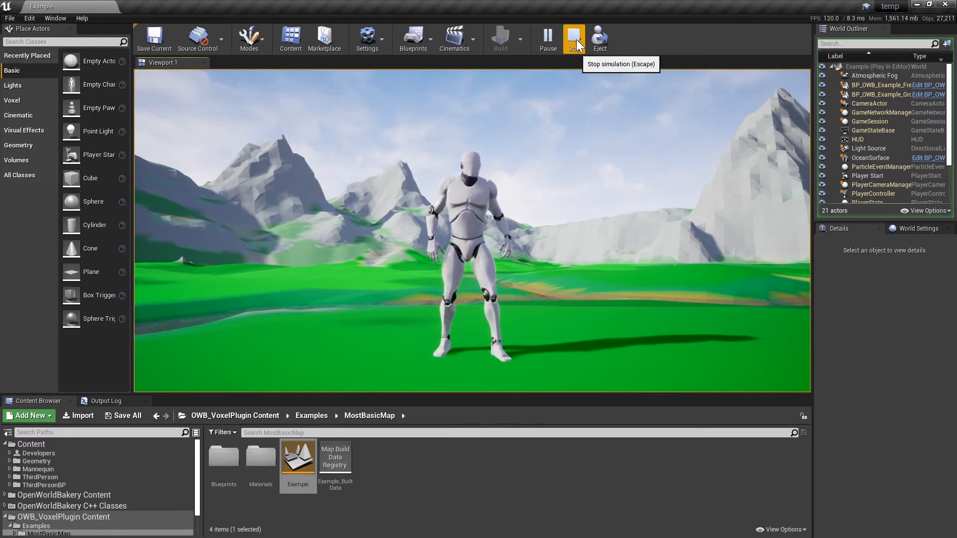
left_click(574, 38)
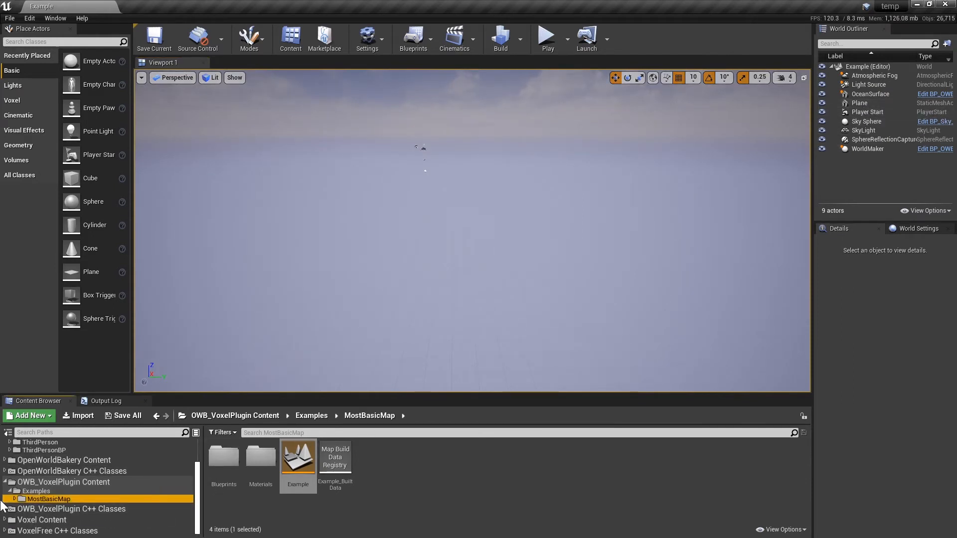
Step: Load BP_OWB_Example_WorldMaker from the MostBasicMap Blueprints folder for editing
left_click(44, 507)
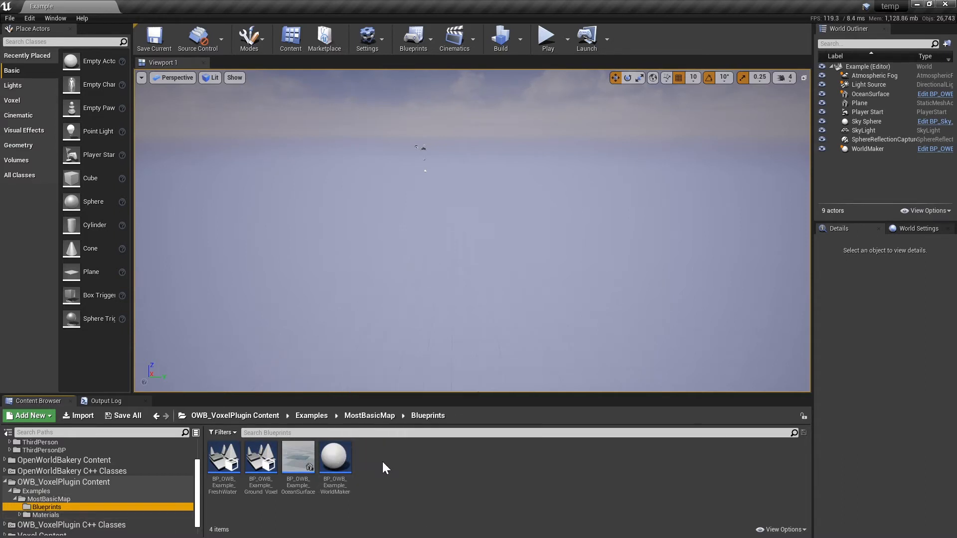
double_click(335, 457)
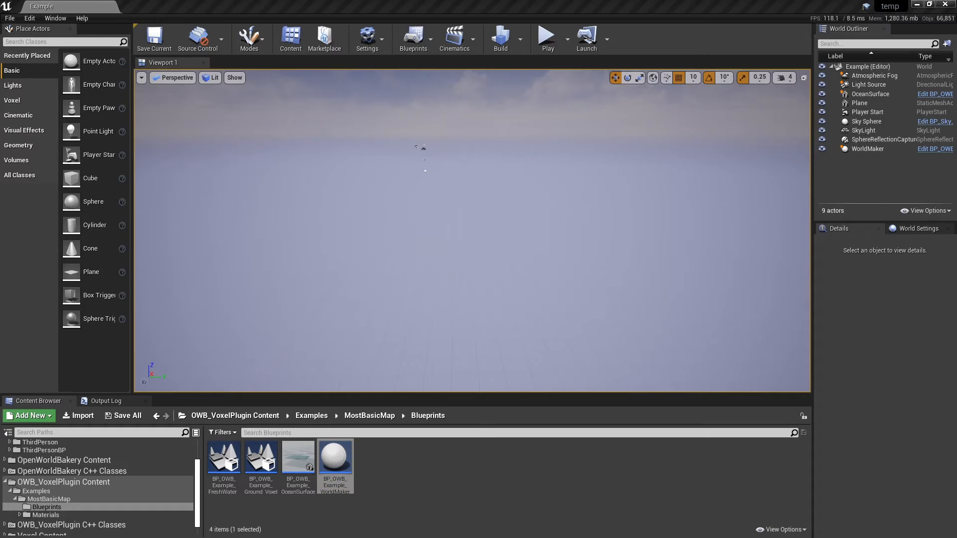
left_click(45, 507)
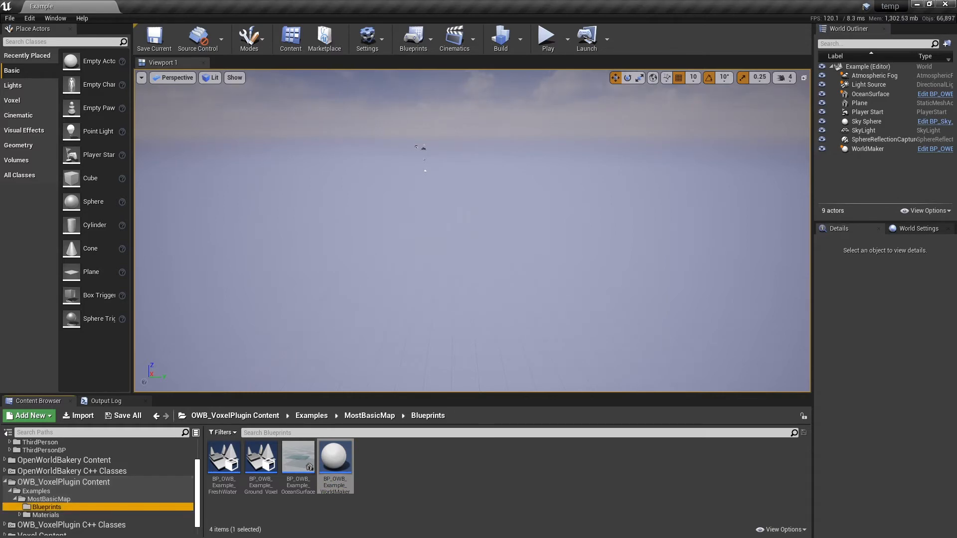
double_click(334, 454)
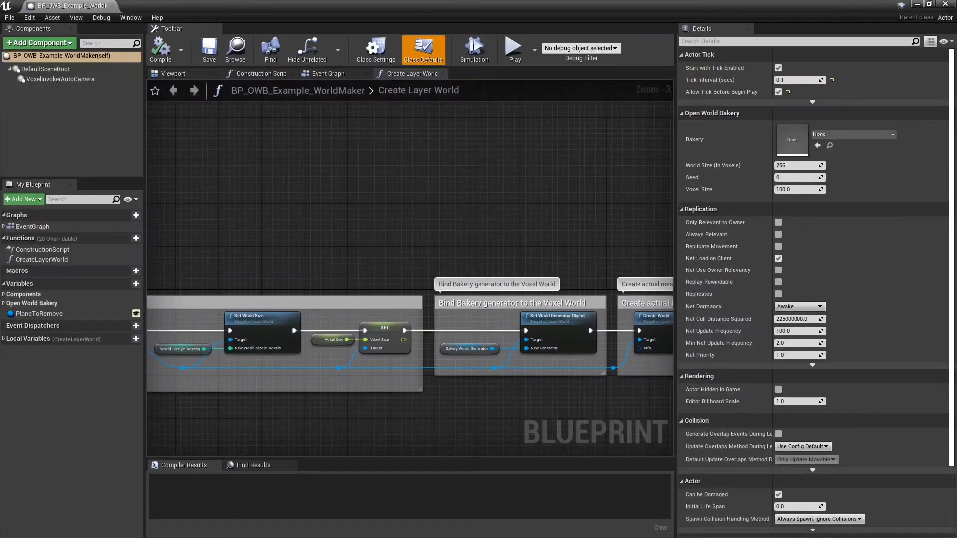
Step: Return to the Example level editor viewport from the blueprint
scroll("down", 3)
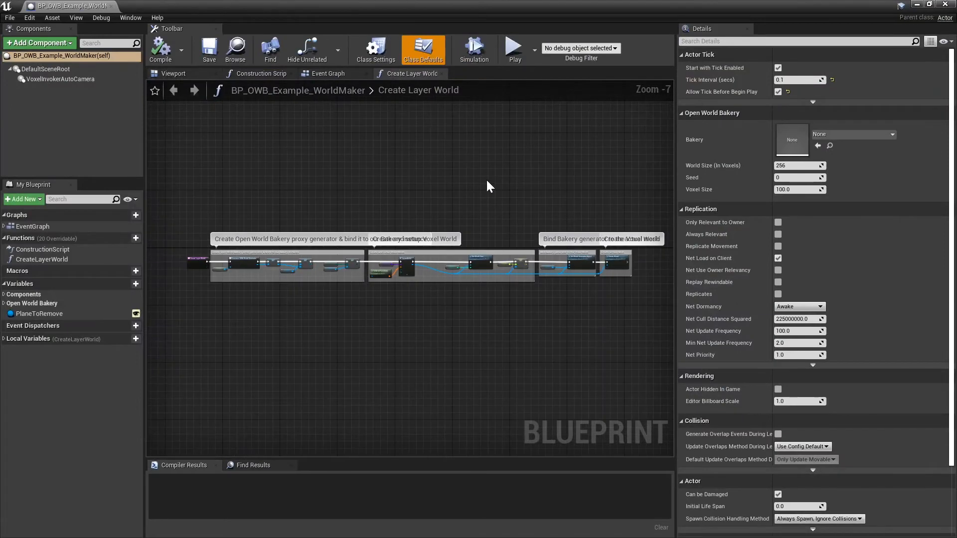
left_click(259, 72)
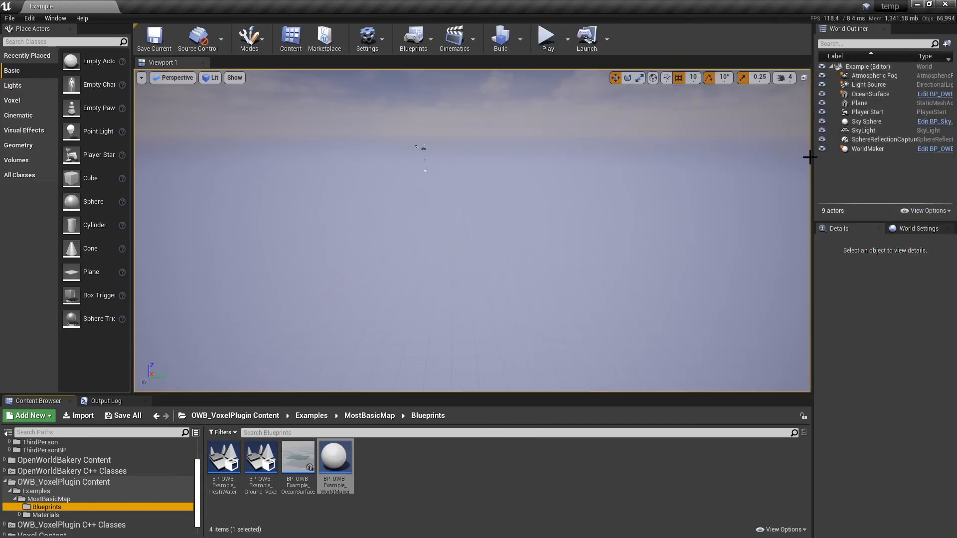
Step: Select the WorldMaker actor to check its settings, then load its blueprint's Event Graph
left_click(866, 148)
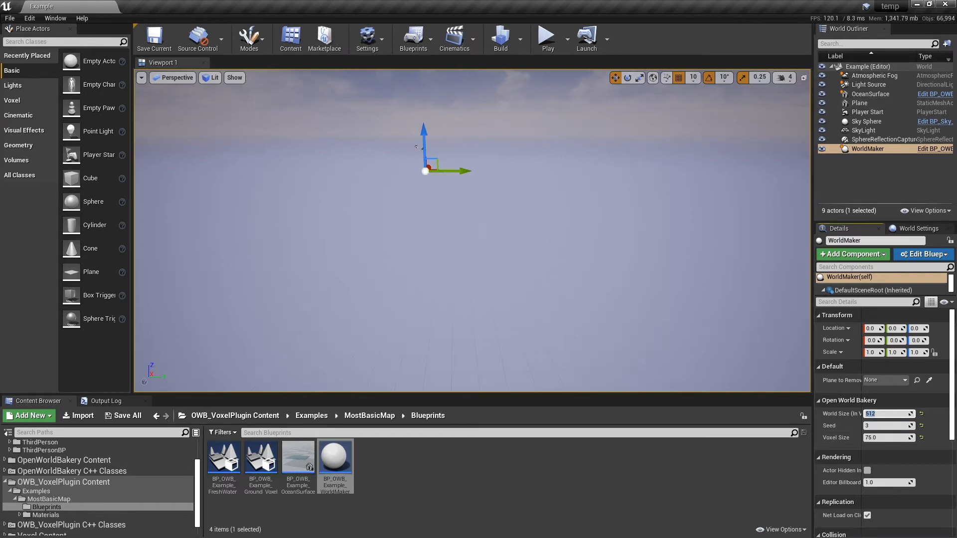
double_click(335, 456)
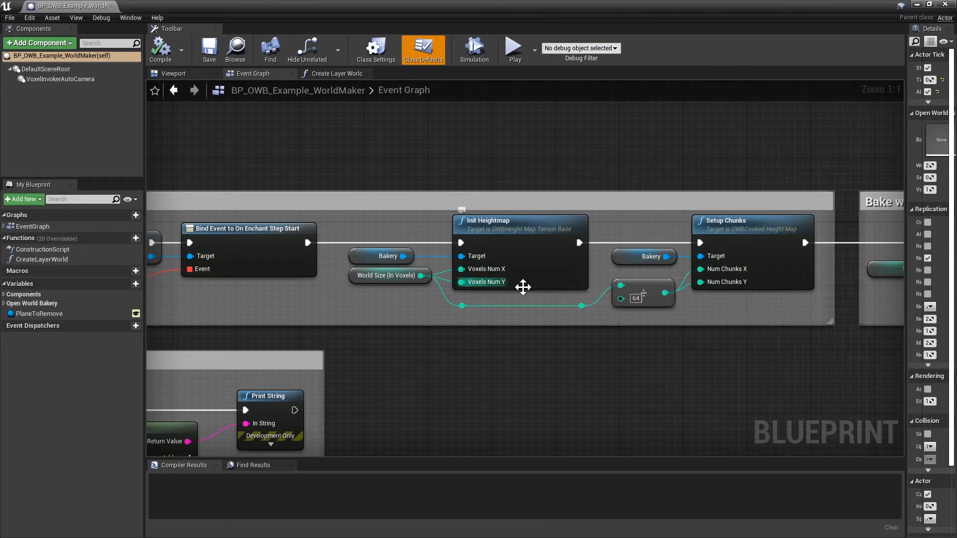
Step: Review the Init Heightmap and heightmap baking nodes, then compile the WorldMaker blueprint
left_click_drag(523, 287, 454, 245)
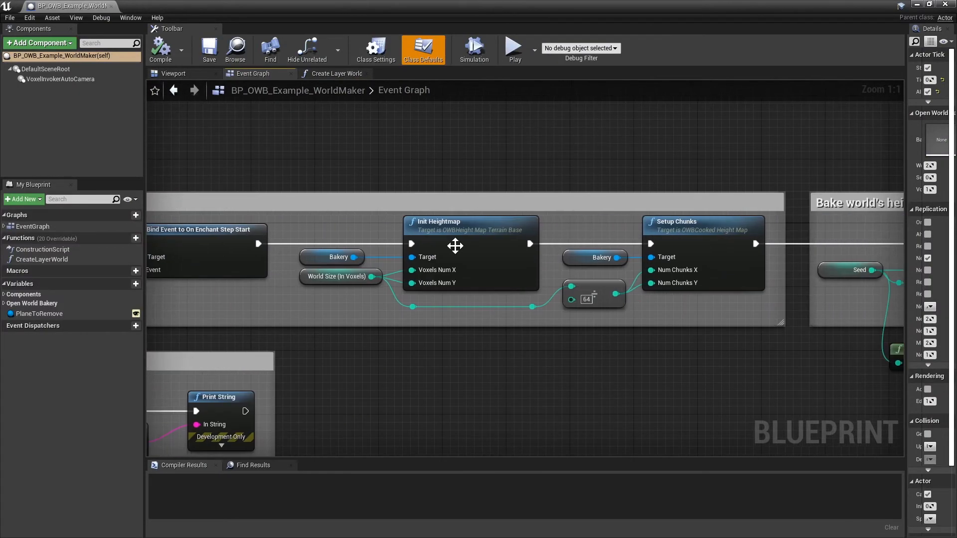
left_click_drag(454, 245, 484, 346)
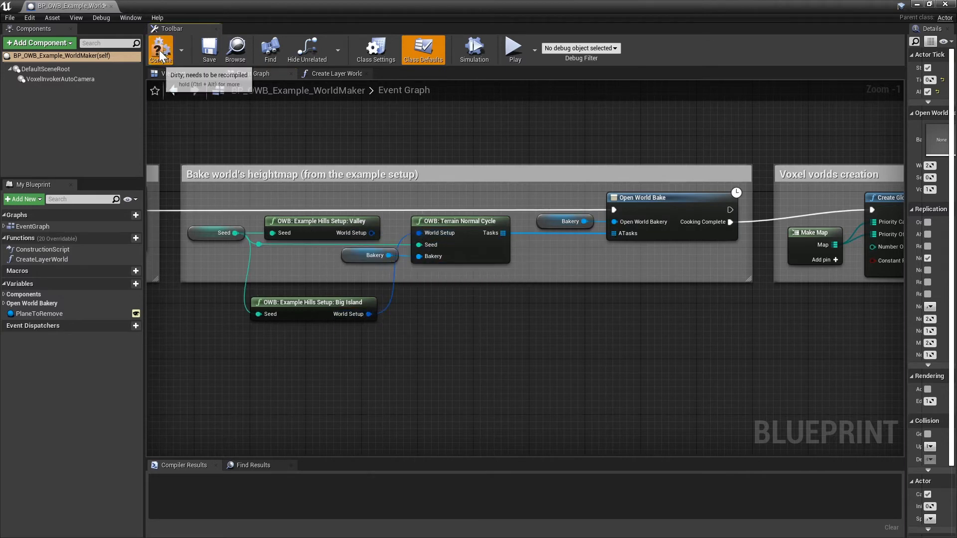
left_click(161, 49)
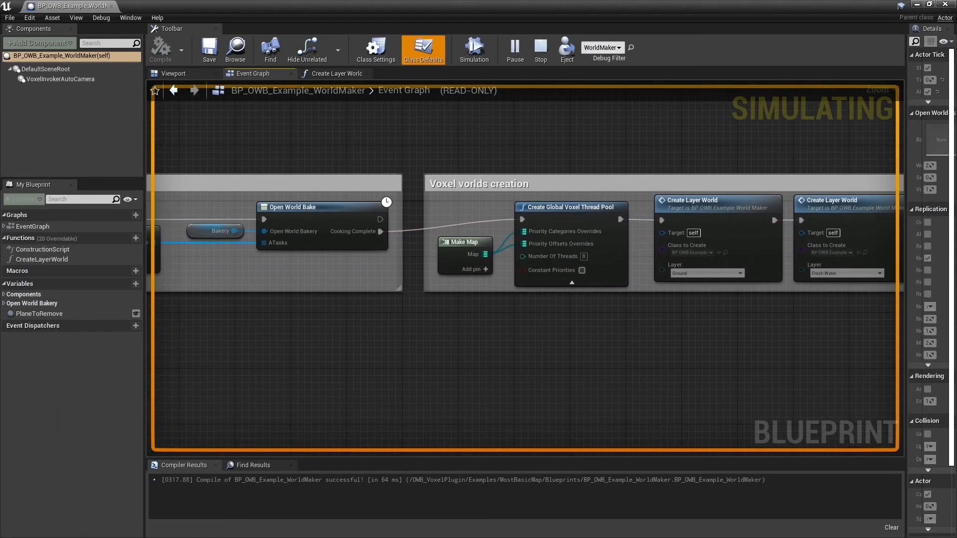
mouse_move(376, 238)
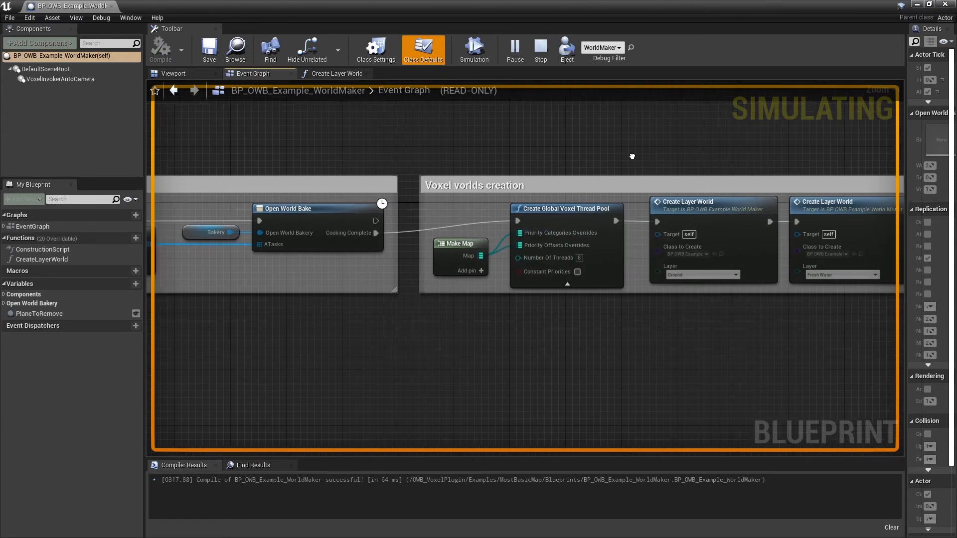
Step: Bring the voxel worlds creation nodes into view while the simulation runs
left_click_drag(632, 157, 421, 221)
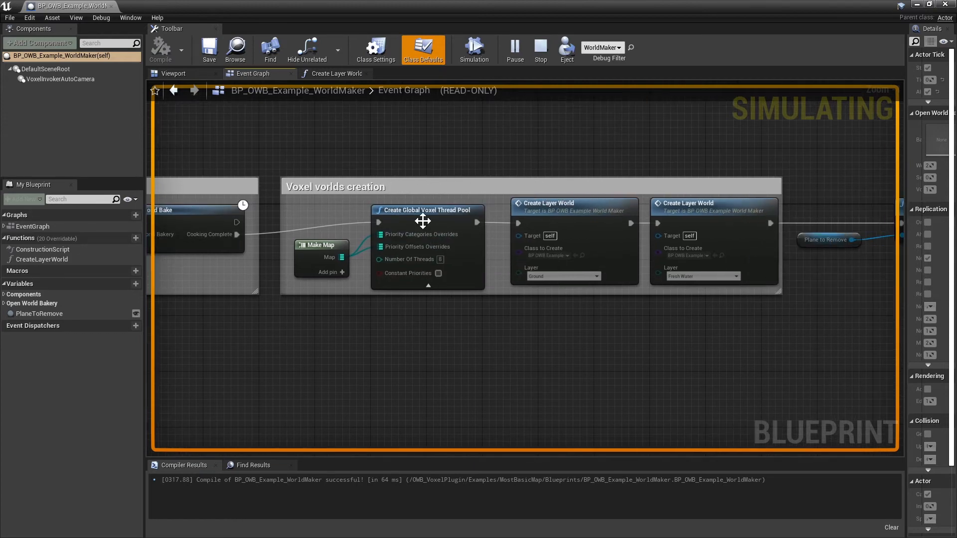
mouse_move(580, 310)
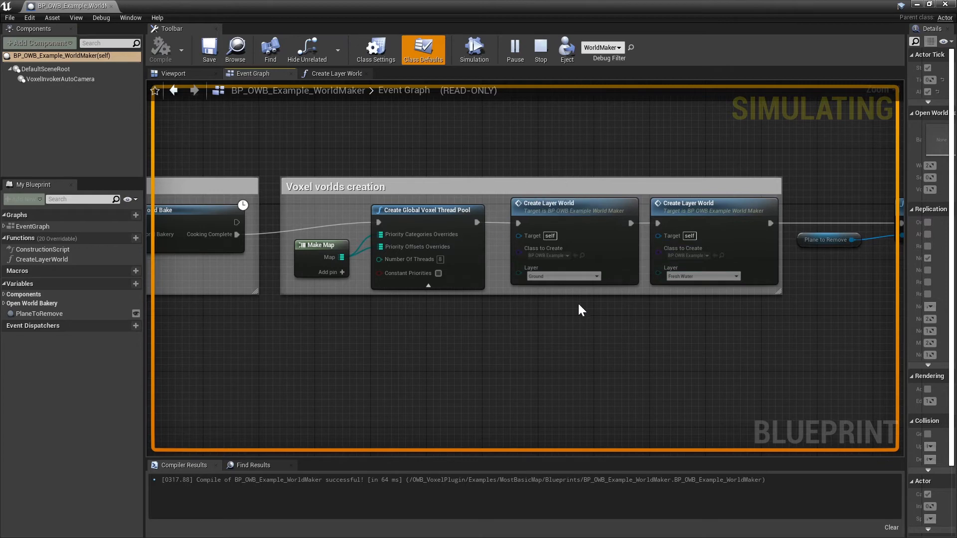
mouse_move(585, 244)
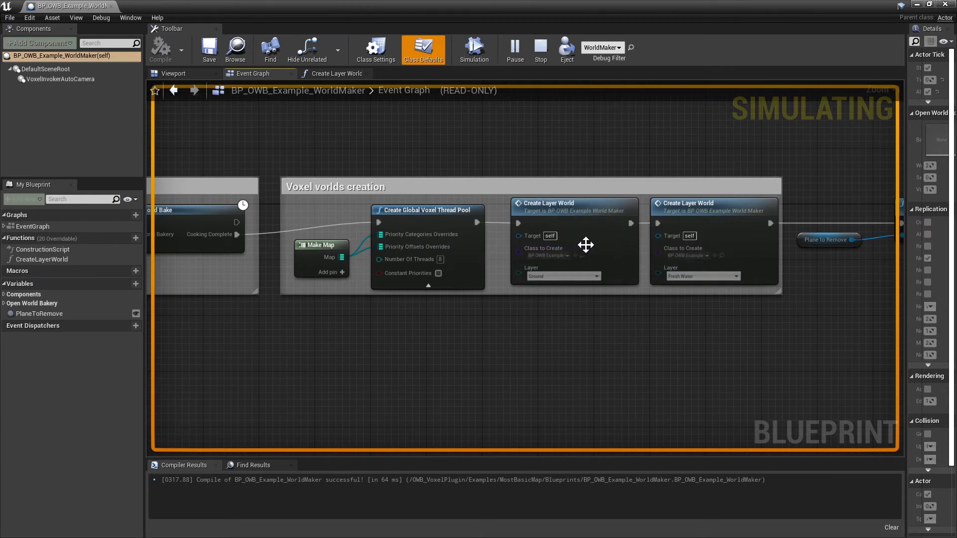
mouse_move(694, 223)
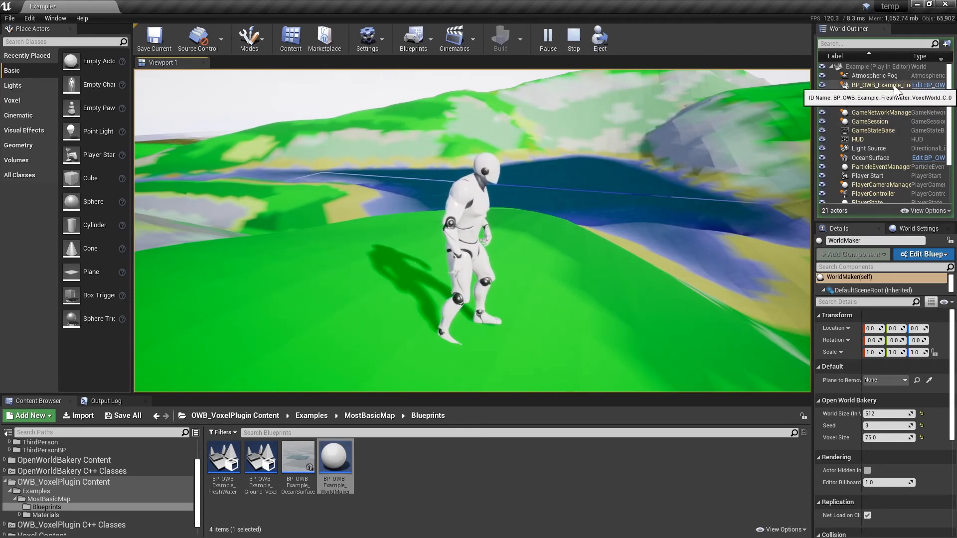
Step: Select BP_OWB_Example_FreshWater and set its Render Type to Marching Cubes
left_click(879, 84)
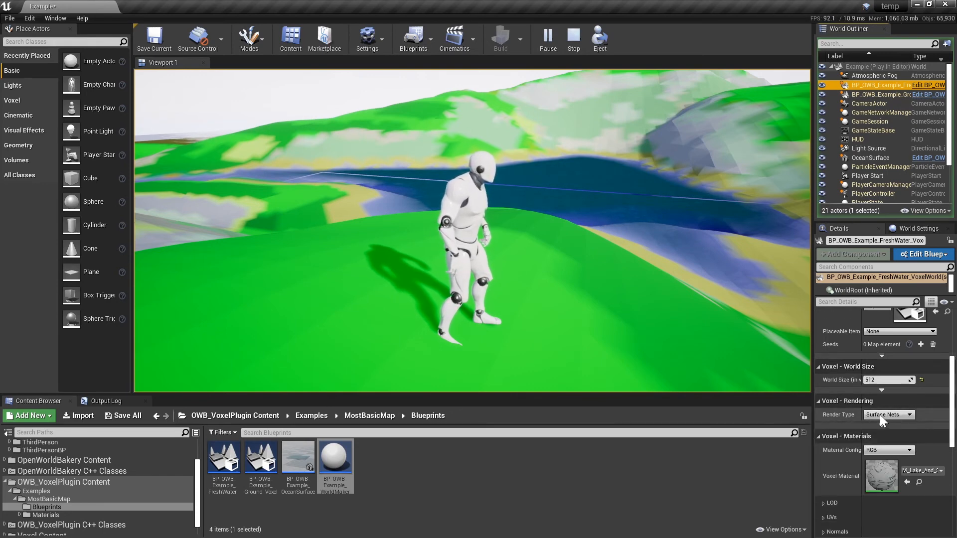
left_click(885, 414)
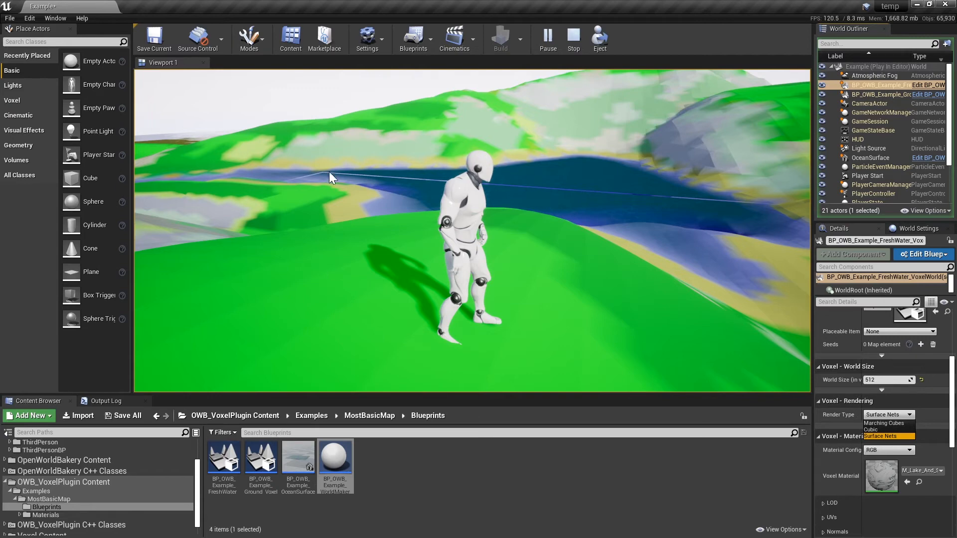
left_click(888, 436)
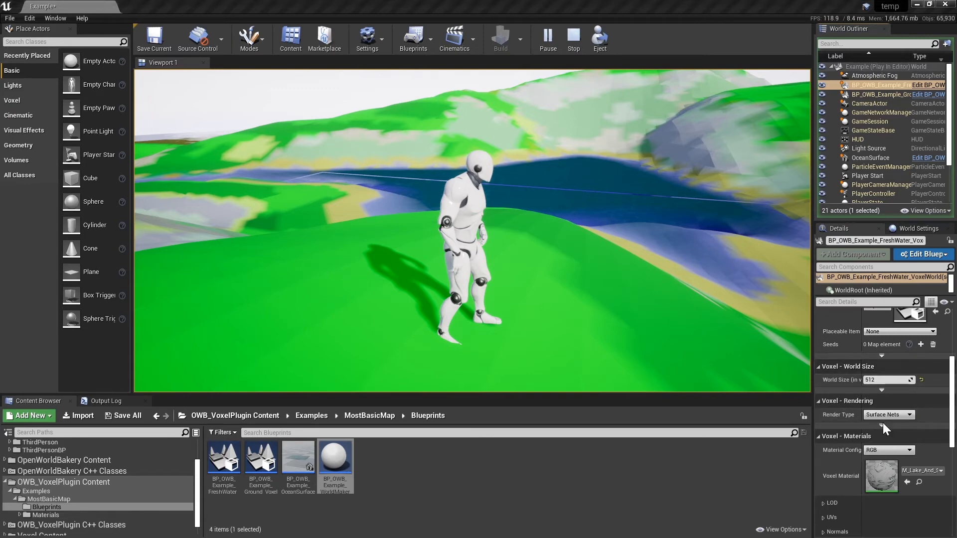
left_click(886, 415)
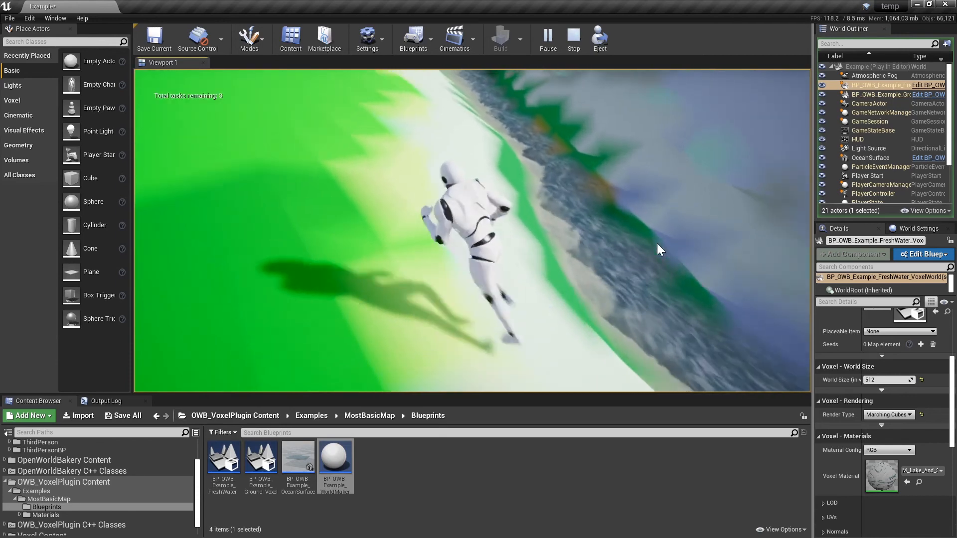
Step: Switch the FreshWater Render Type back to Surface Nets and keep it there
left_click(887, 415)
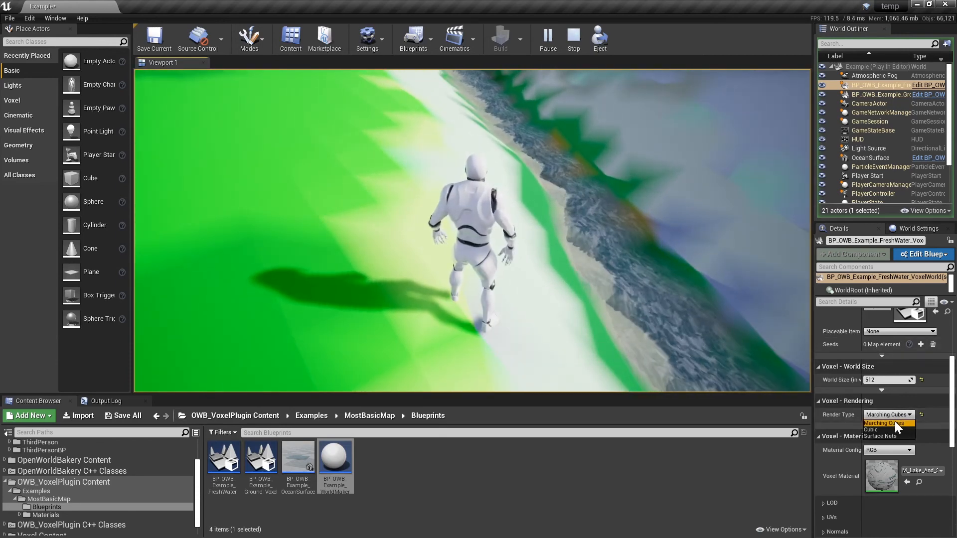
left_click(885, 436)
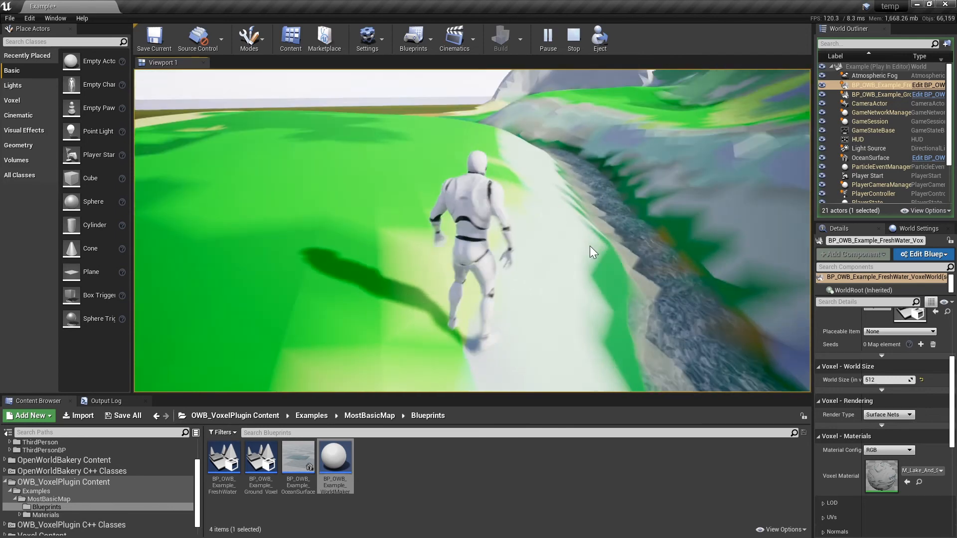
left_click(884, 415)
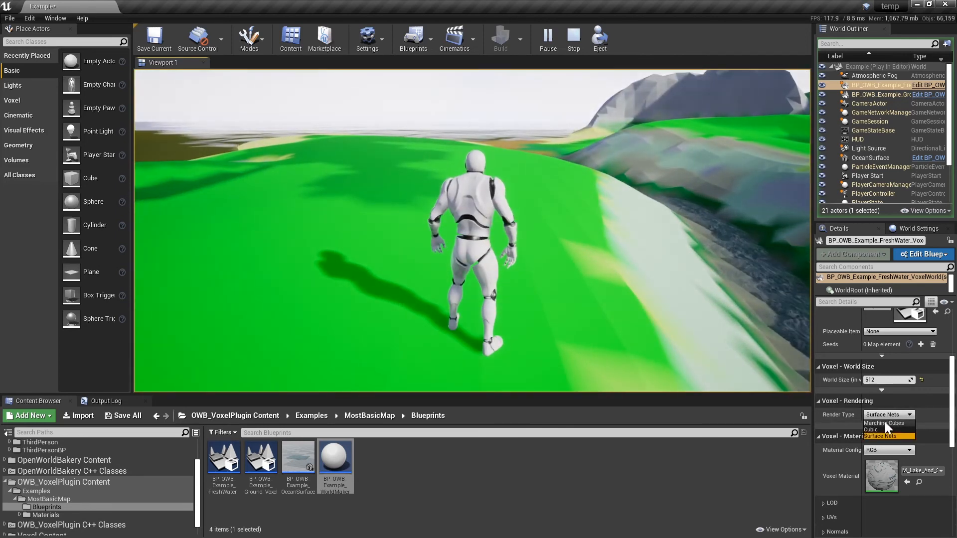
left_click(884, 422)
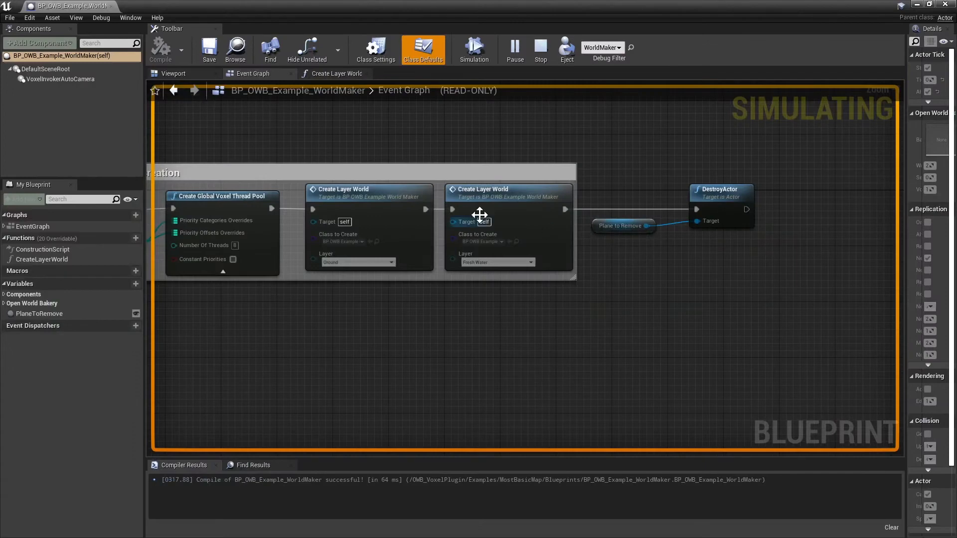
mouse_move(637, 60)
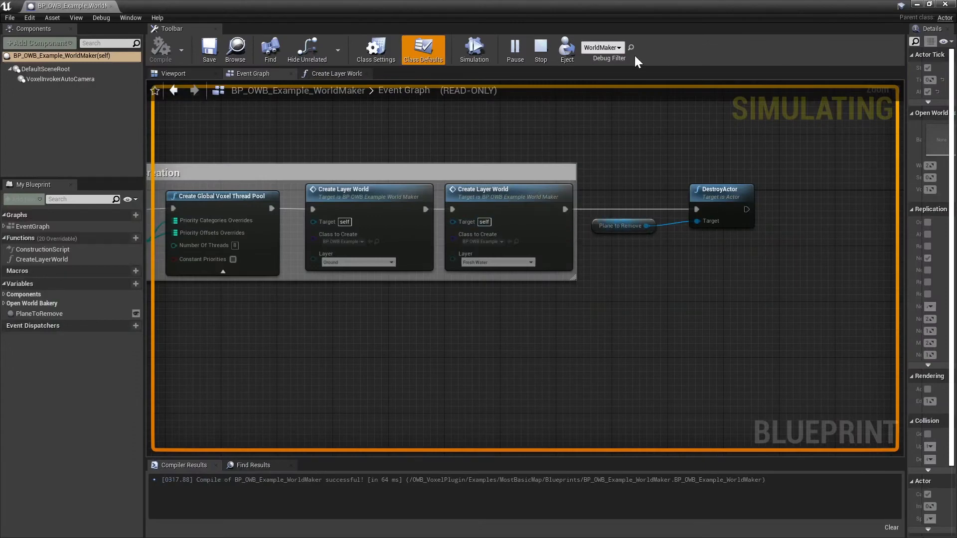
Step: Stop play, scroll through the Create Layer World function nodes, and return to the Event Graph
left_click(539, 49)
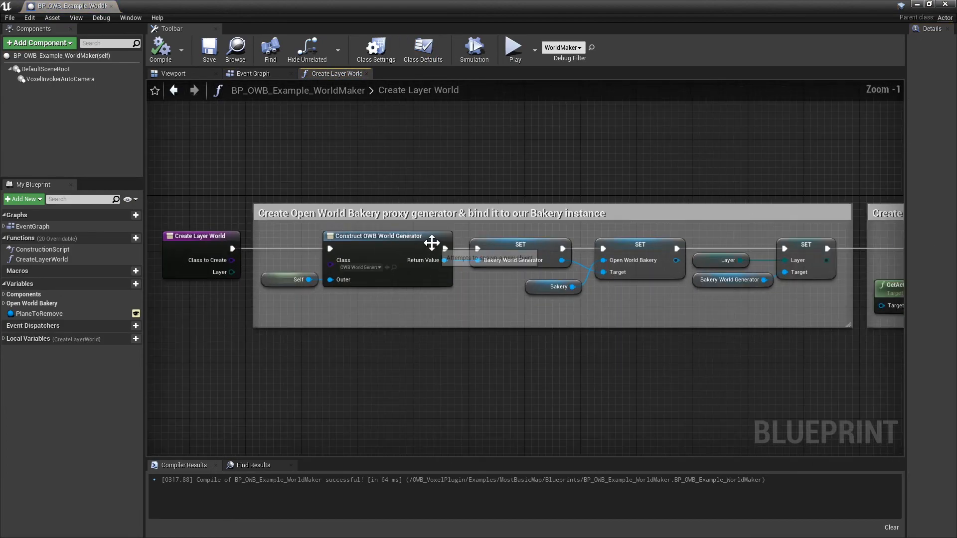
mouse_move(417, 255)
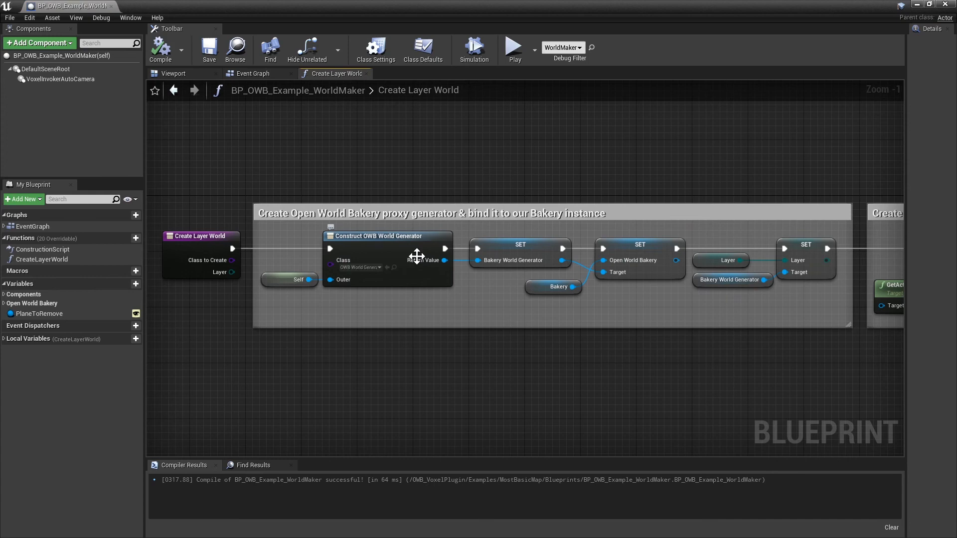
scroll("down", 3)
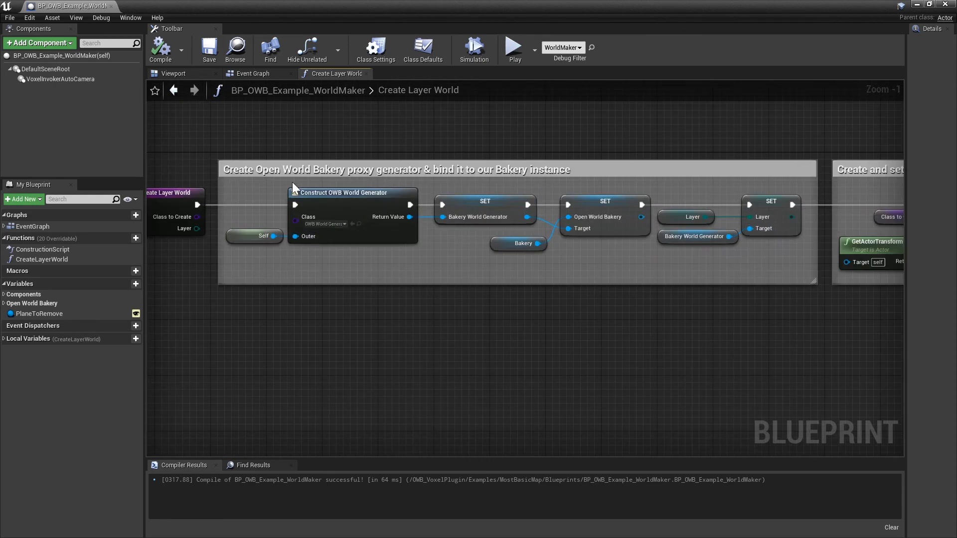
mouse_move(366, 193)
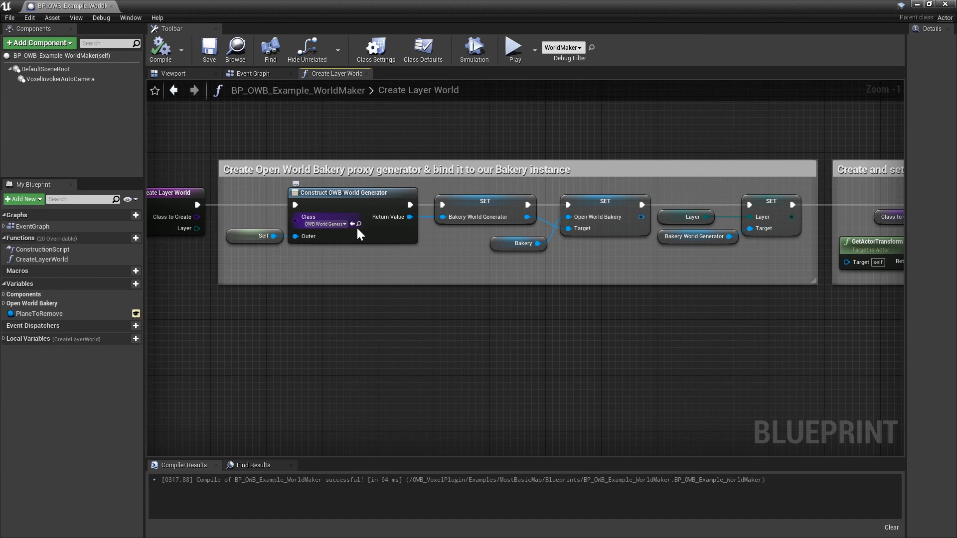
mouse_move(478, 216)
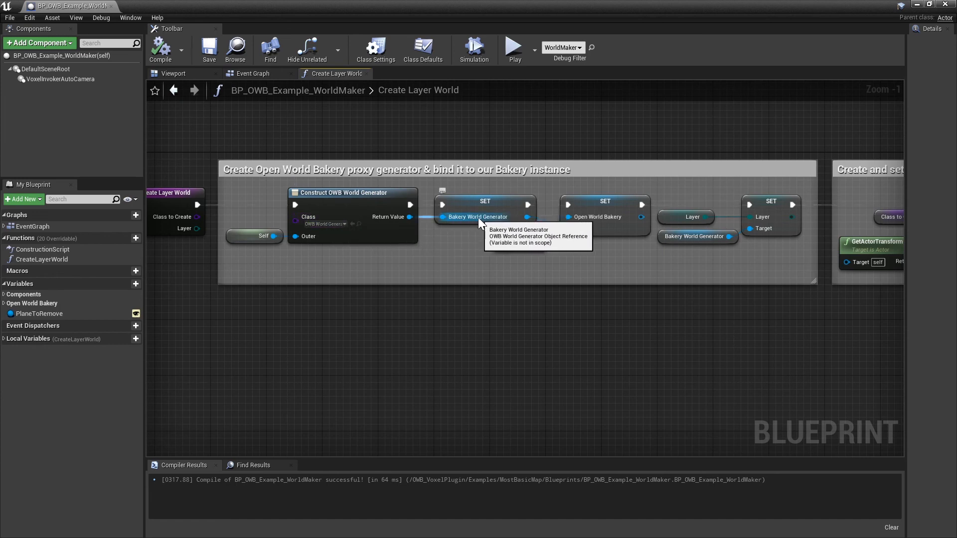
mouse_move(470, 225)
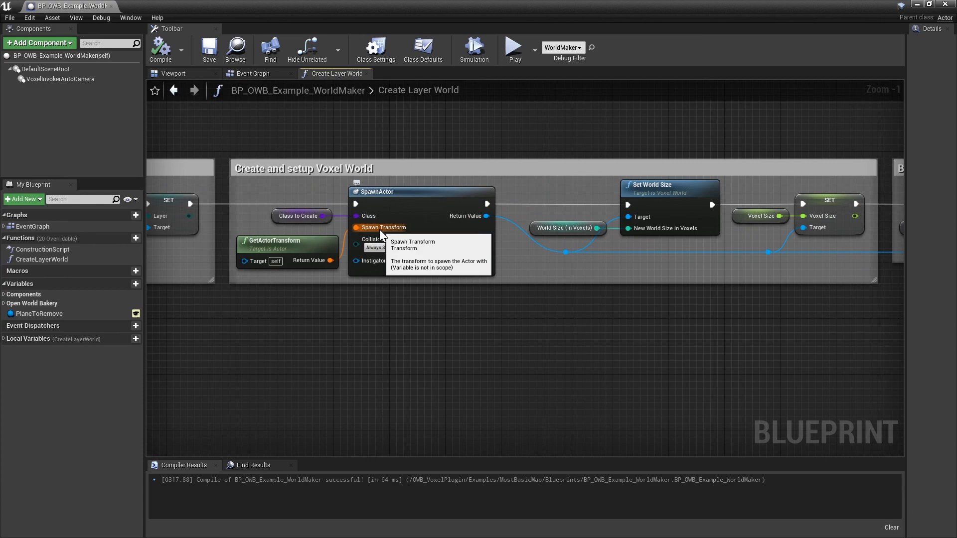
scroll("down", 3)
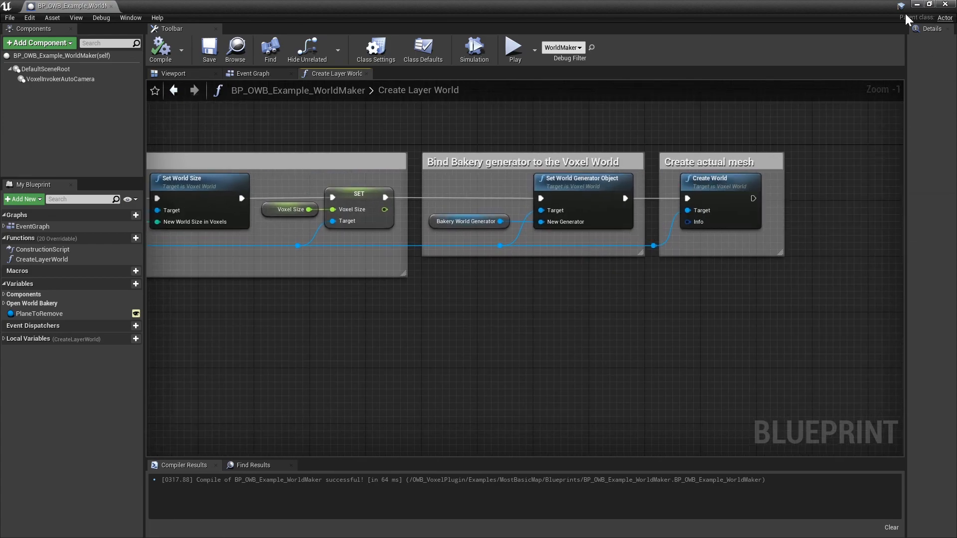
left_click(251, 73)
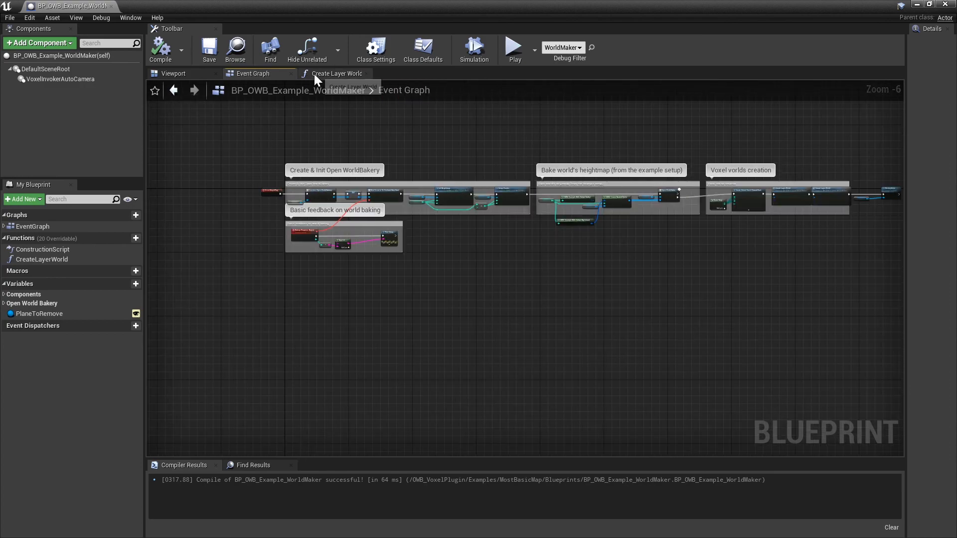
Step: Glance at the Create Layer World graph, then start a new play session of the Example map
left_click(335, 73)
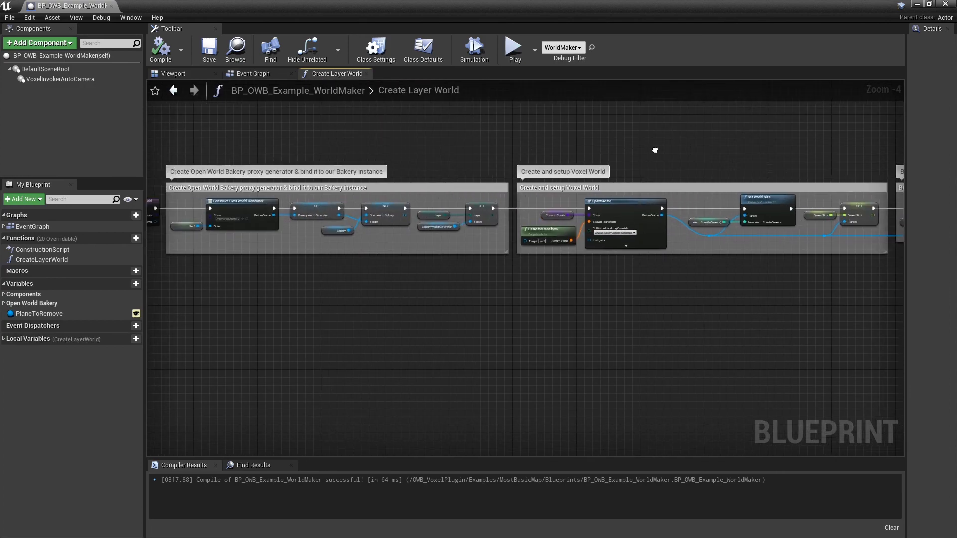
scroll("down", 3)
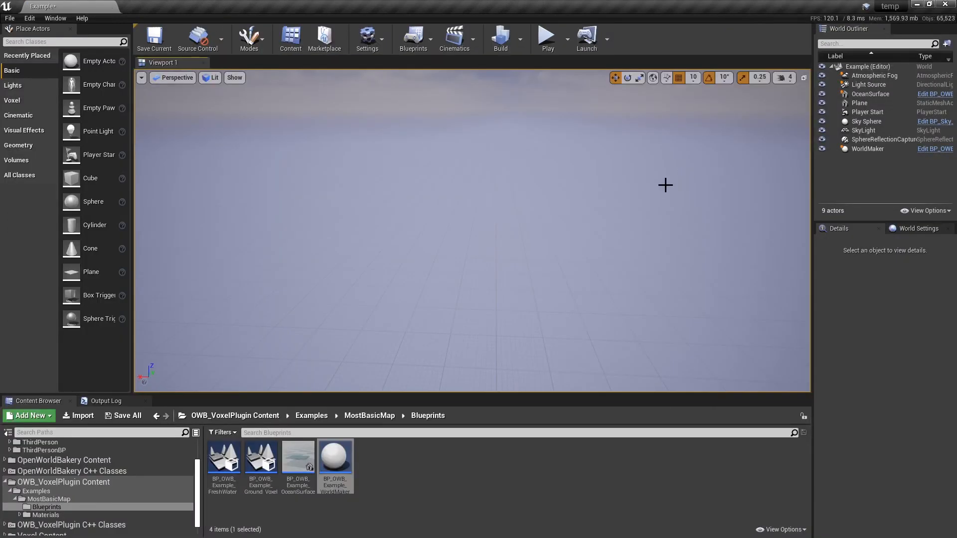
mouse_move(600, 245)
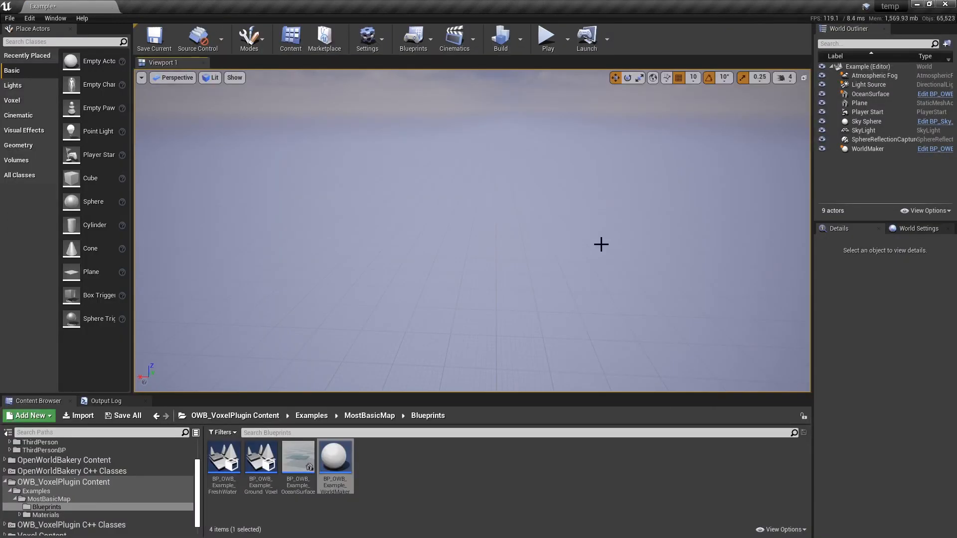
left_click(546, 36)
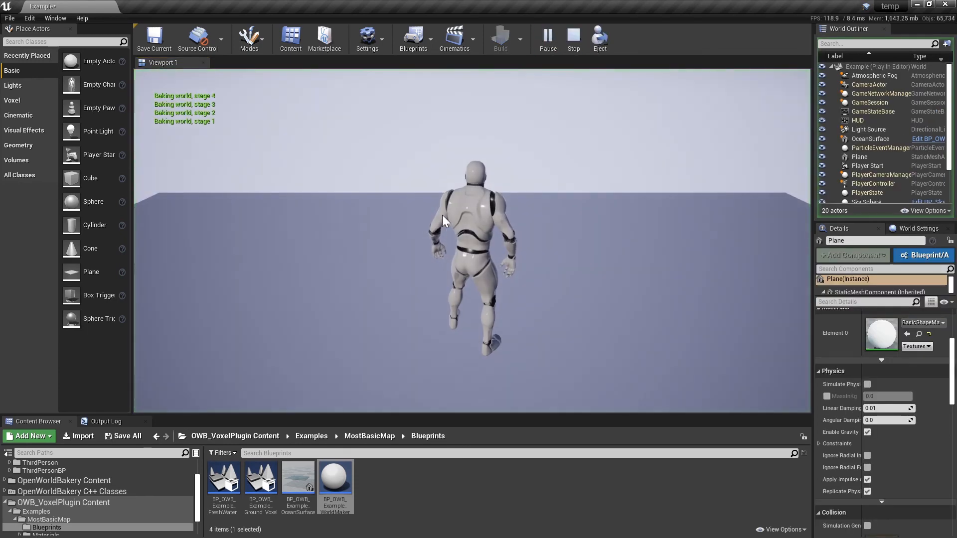